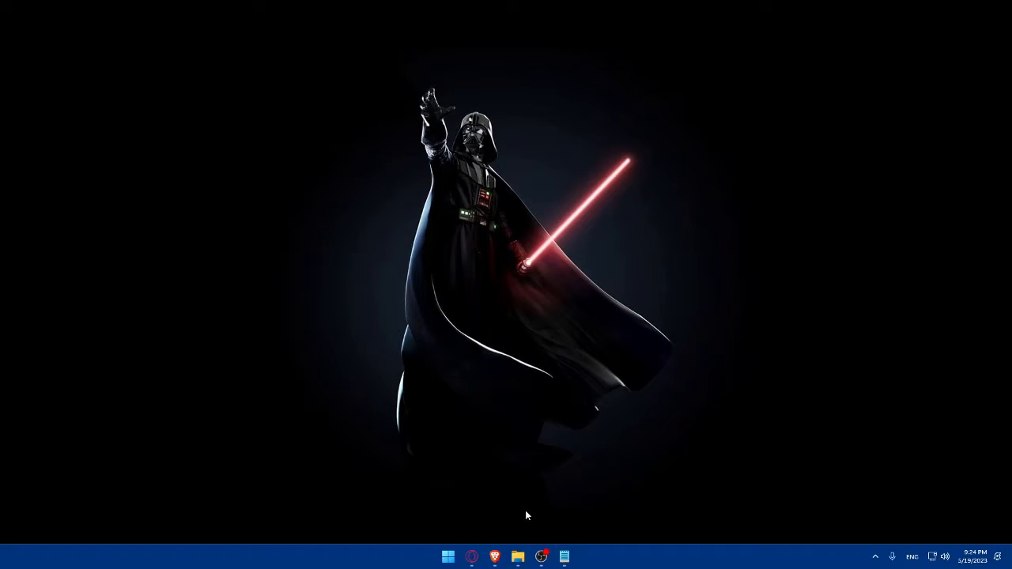
# Step: Launch Brave and look up 'wizz air' from the address bar to reach wizzair.com
pyautogui.click(493, 557)
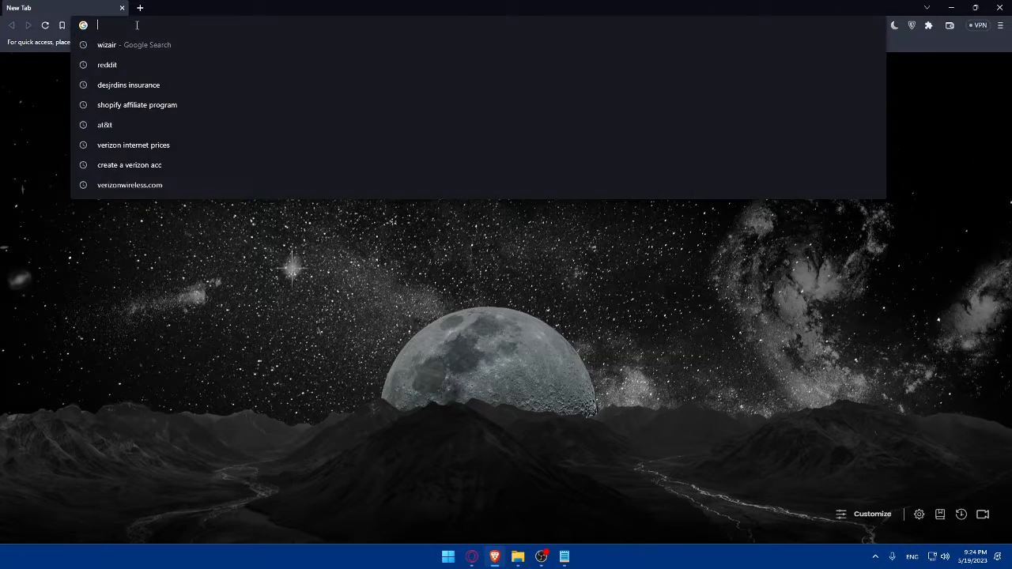
pyautogui.write('wizz a')
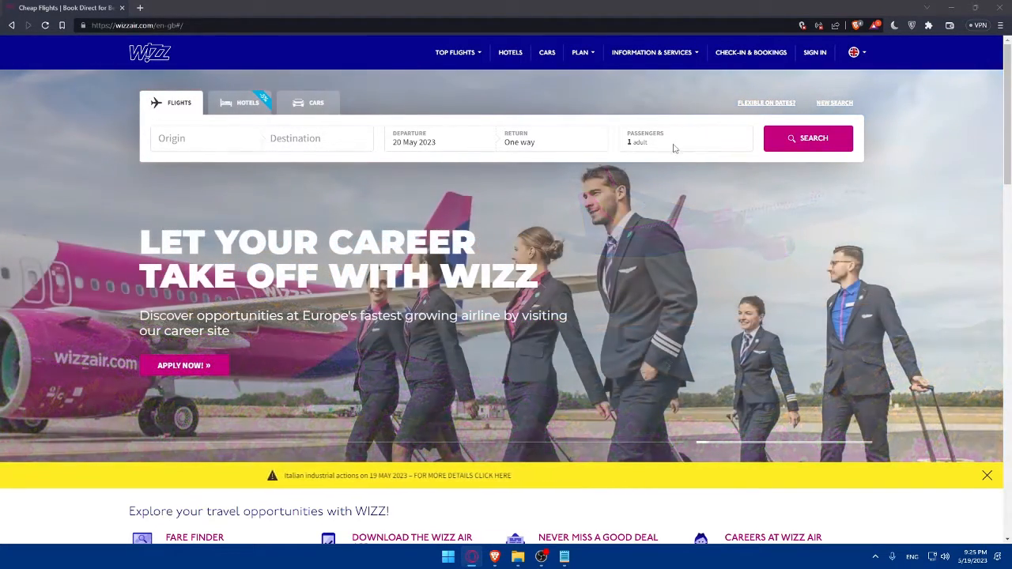
pyautogui.scroll(-3)
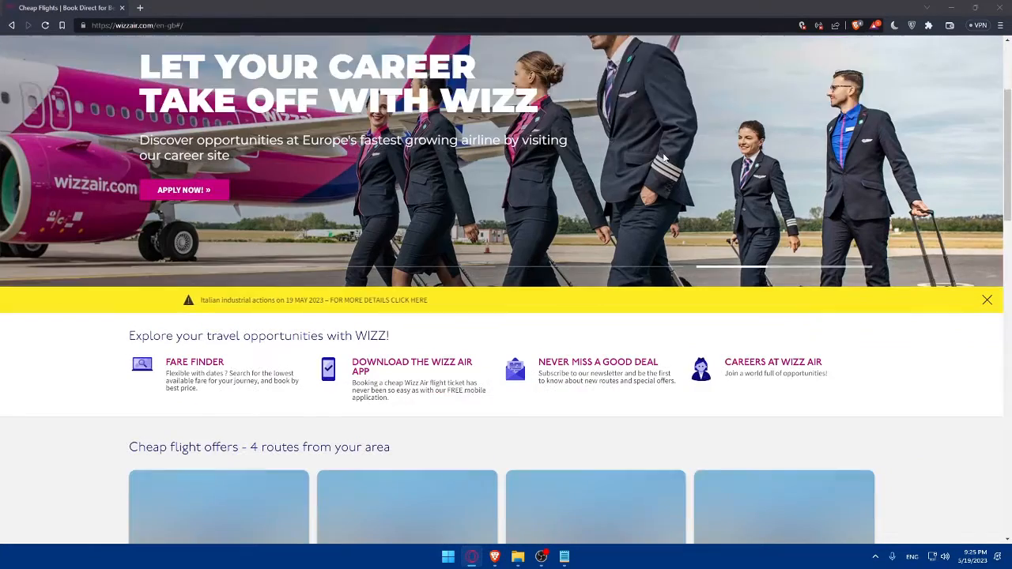
pyautogui.scroll(-3)
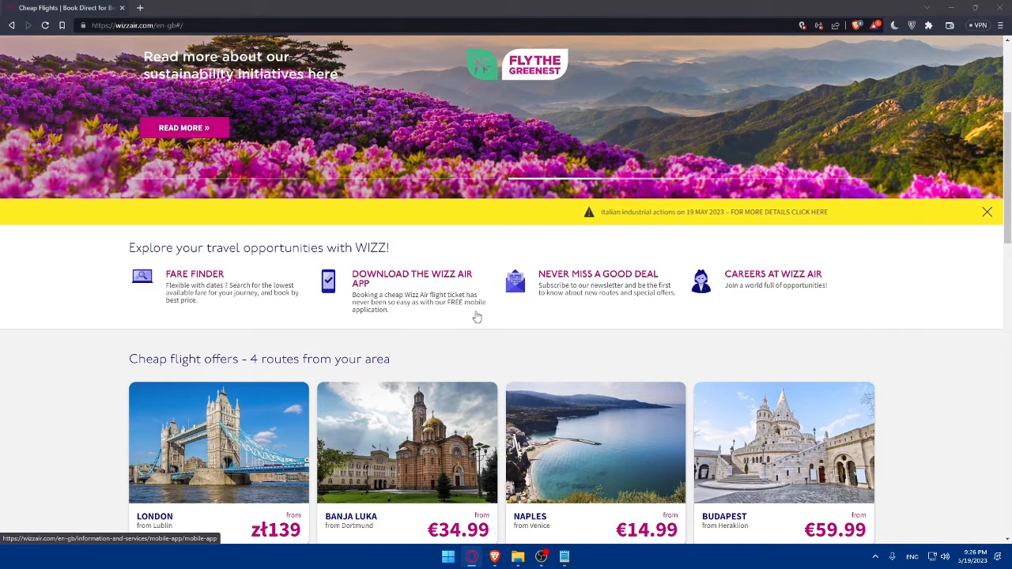
pyautogui.moveTo(386, 313)
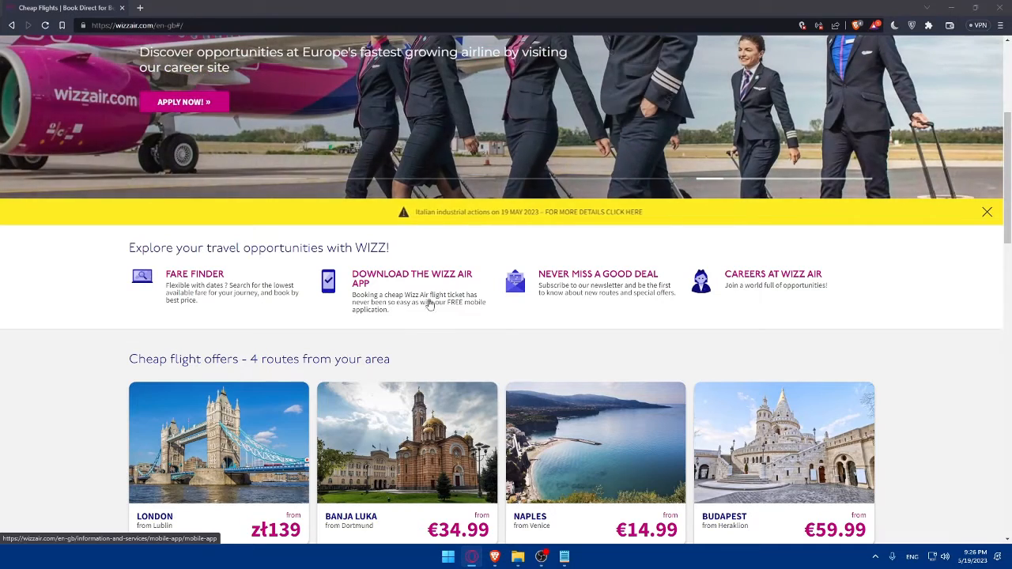
pyautogui.moveTo(577, 292)
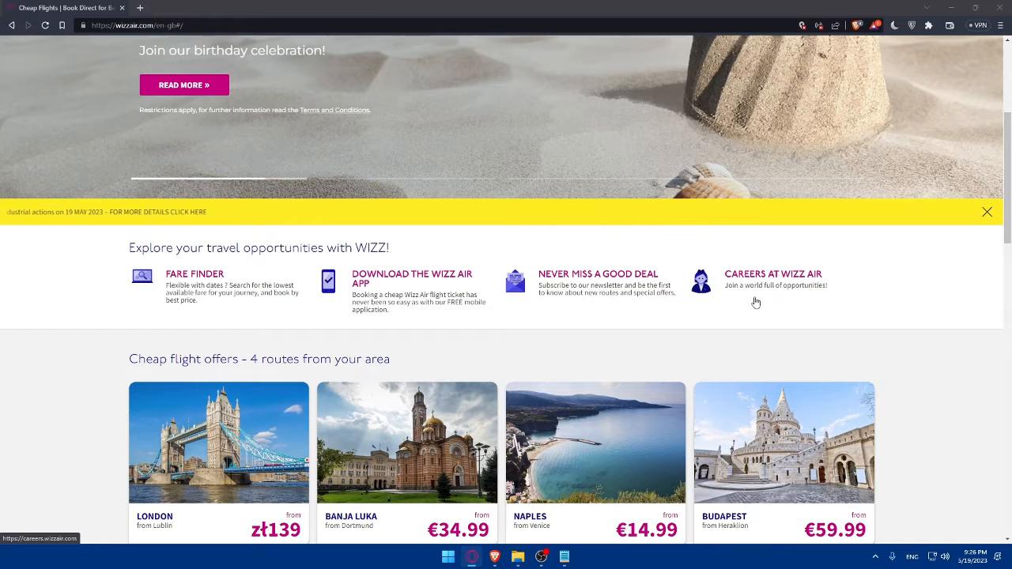
pyautogui.scroll(-3)
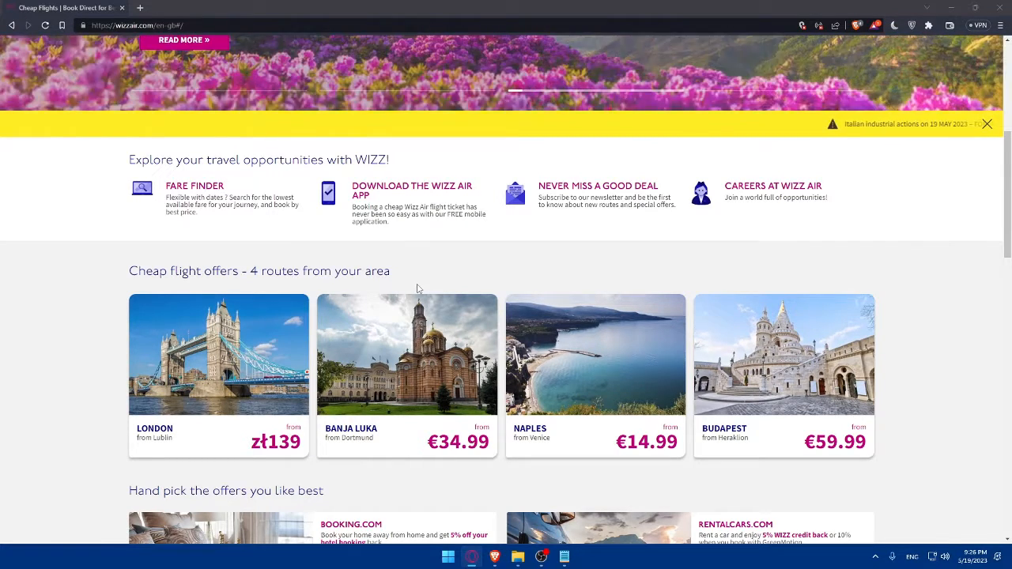
pyautogui.scroll(-3)
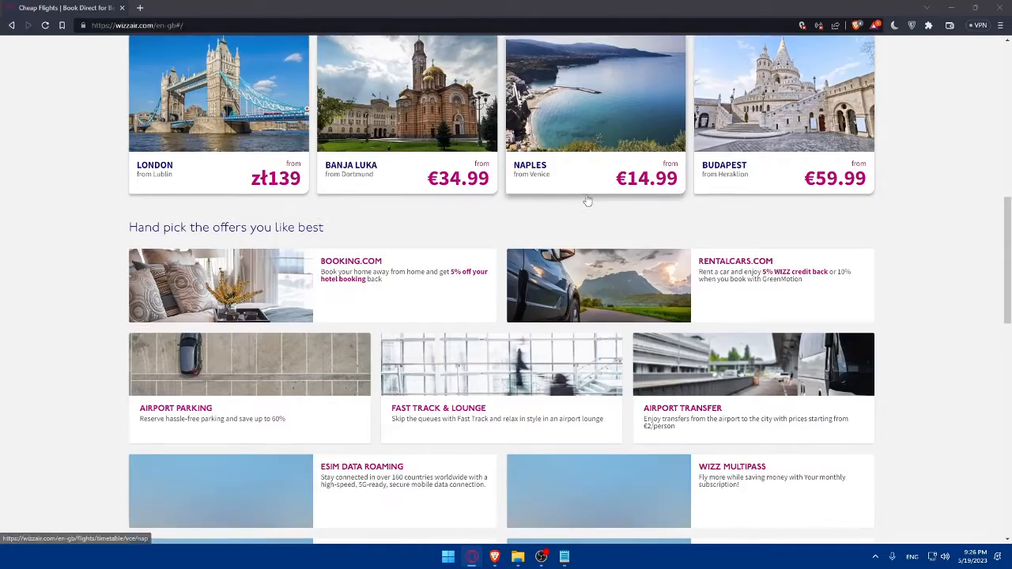
pyautogui.scroll(3)
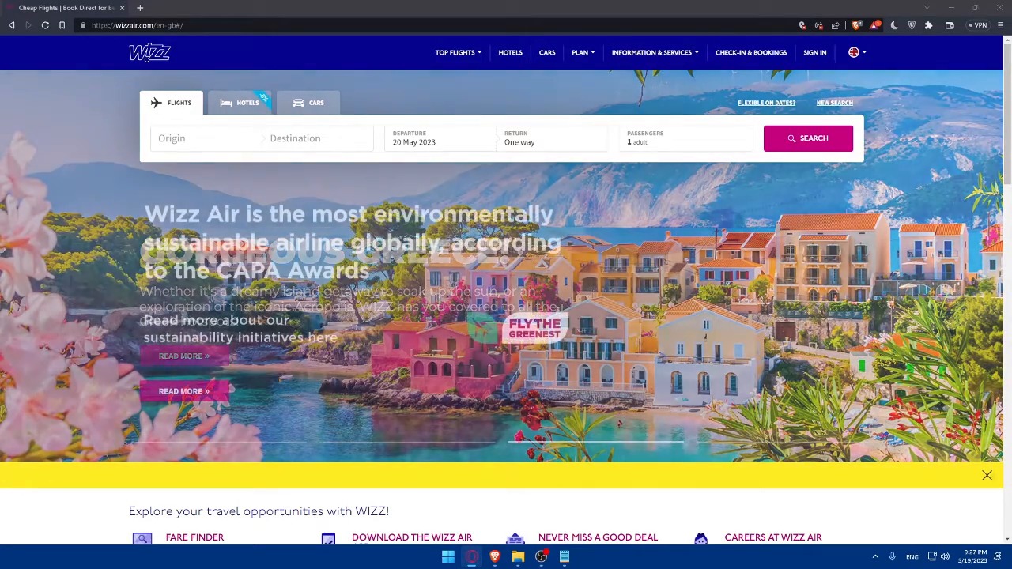
# Step: Set the route to Bahrain → Abu Dhabi departing 31 May
pyautogui.click(205, 137)
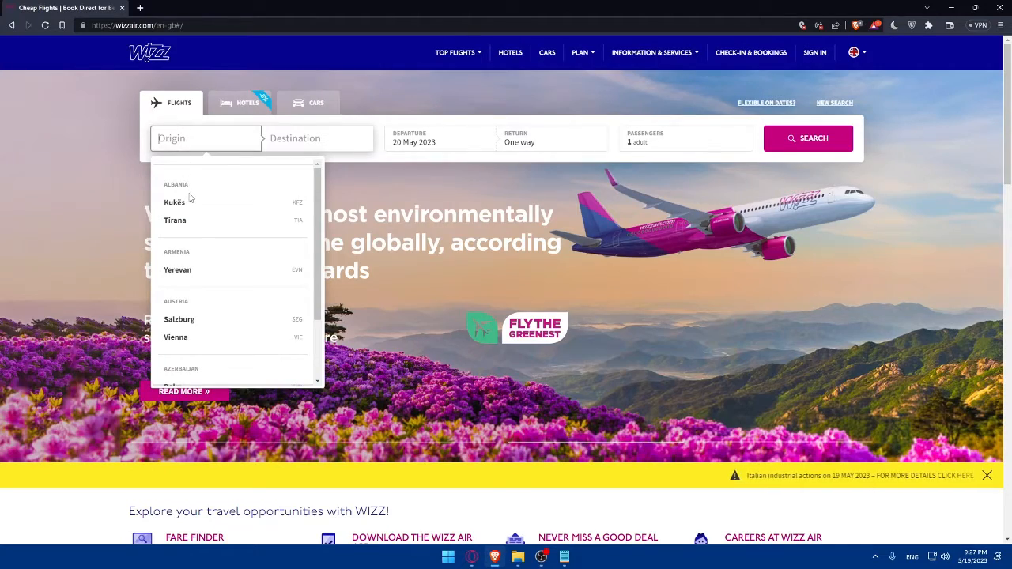
pyautogui.scroll(-3)
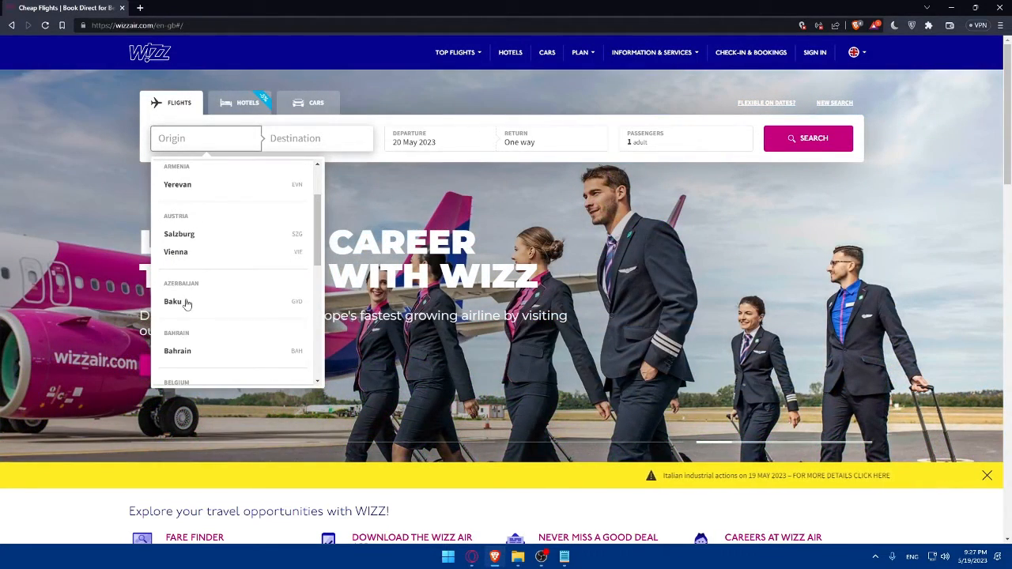
pyautogui.click(177, 351)
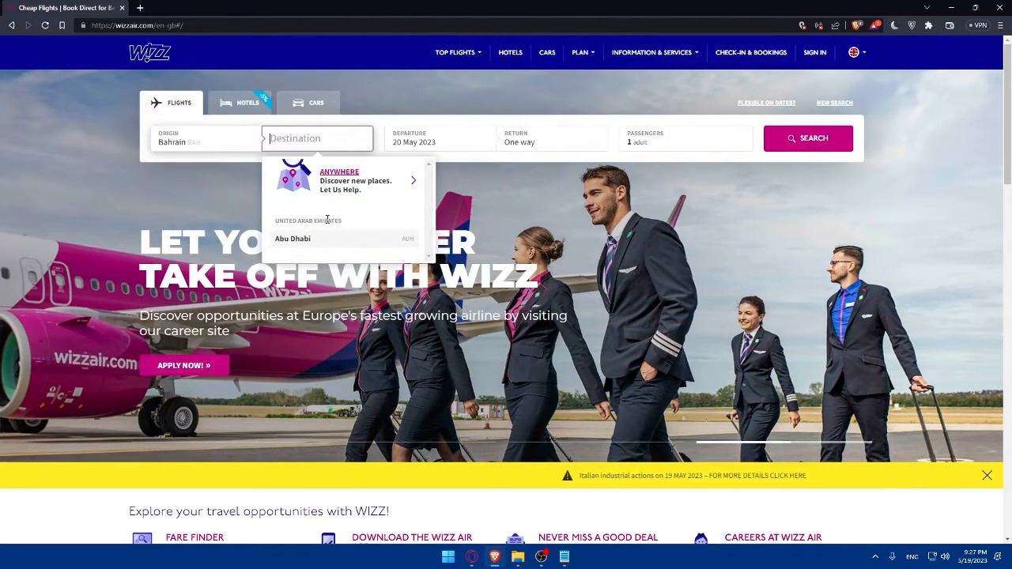
pyautogui.click(292, 239)
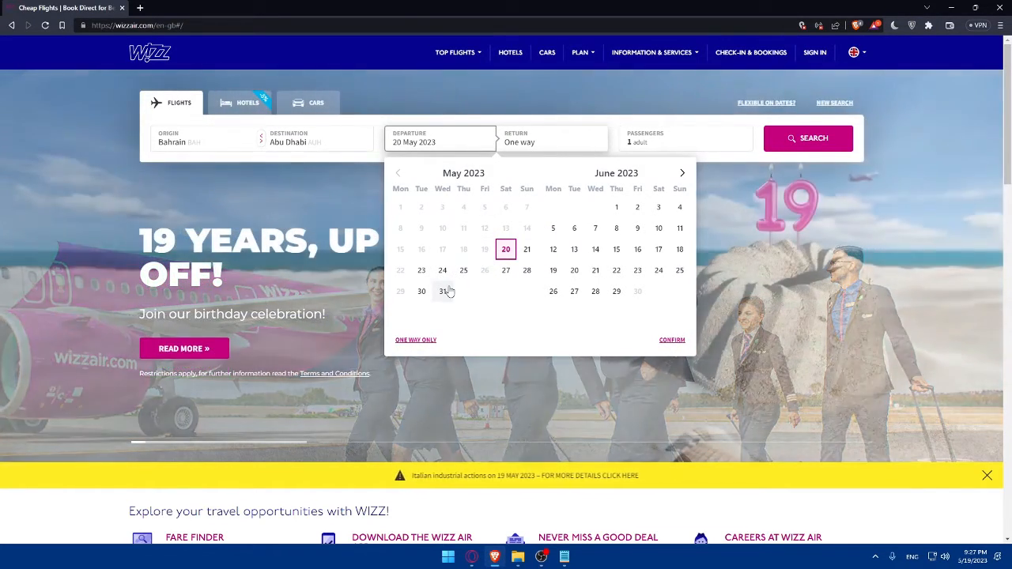
pyautogui.click(442, 291)
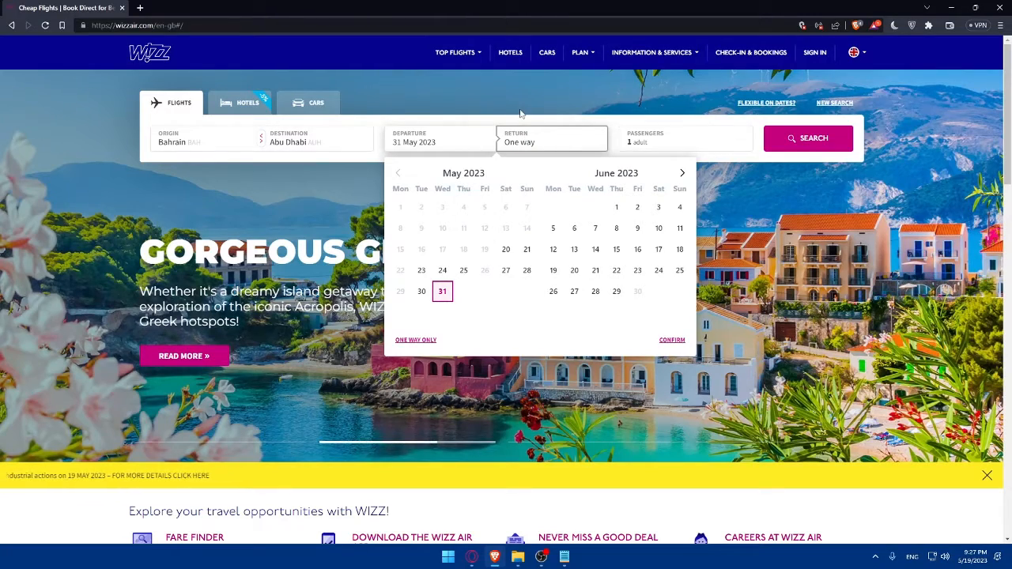
# Step: Add one child to the passengers and run the flight search
pyautogui.click(683, 139)
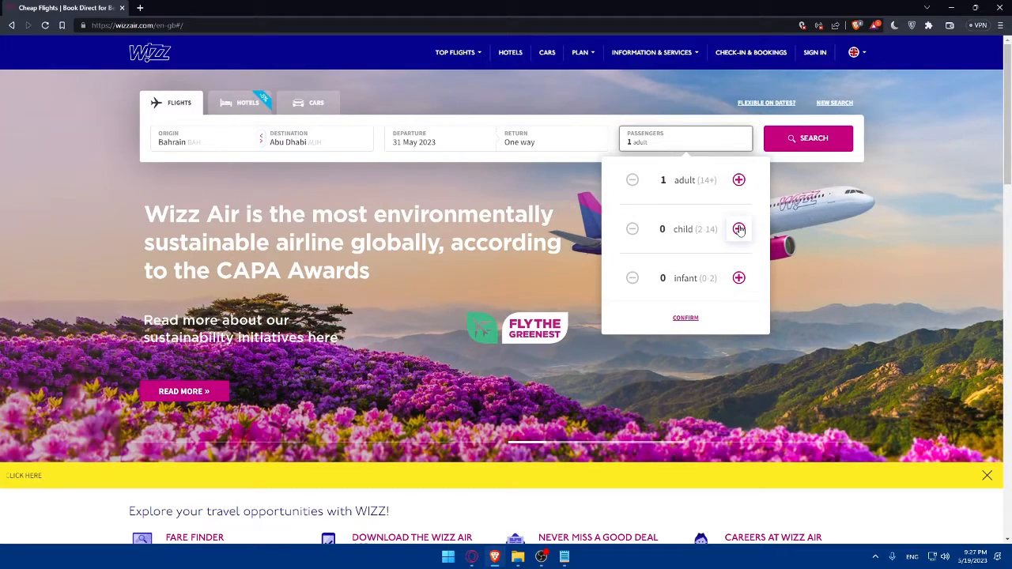
pyautogui.click(738, 228)
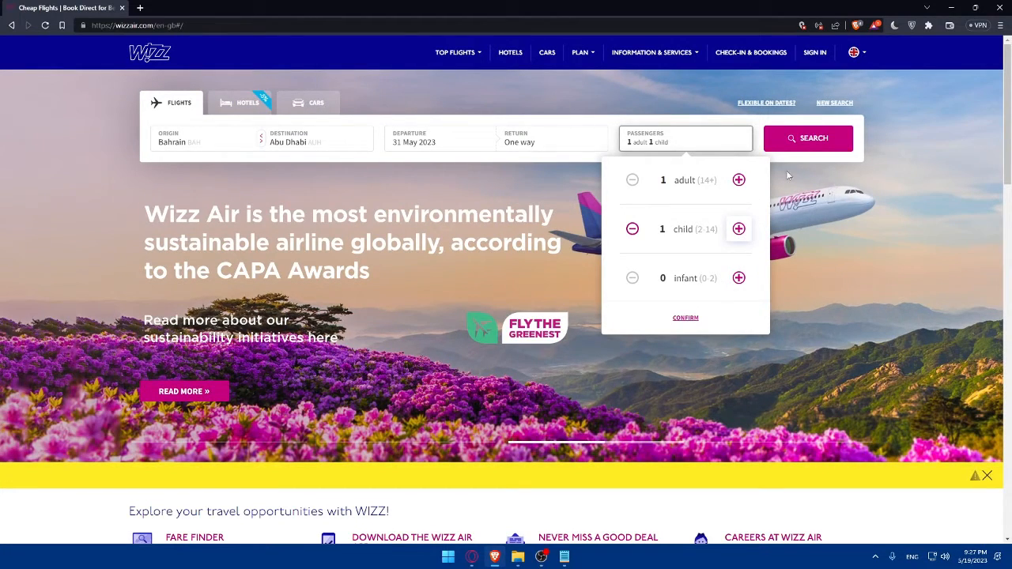
pyautogui.click(808, 138)
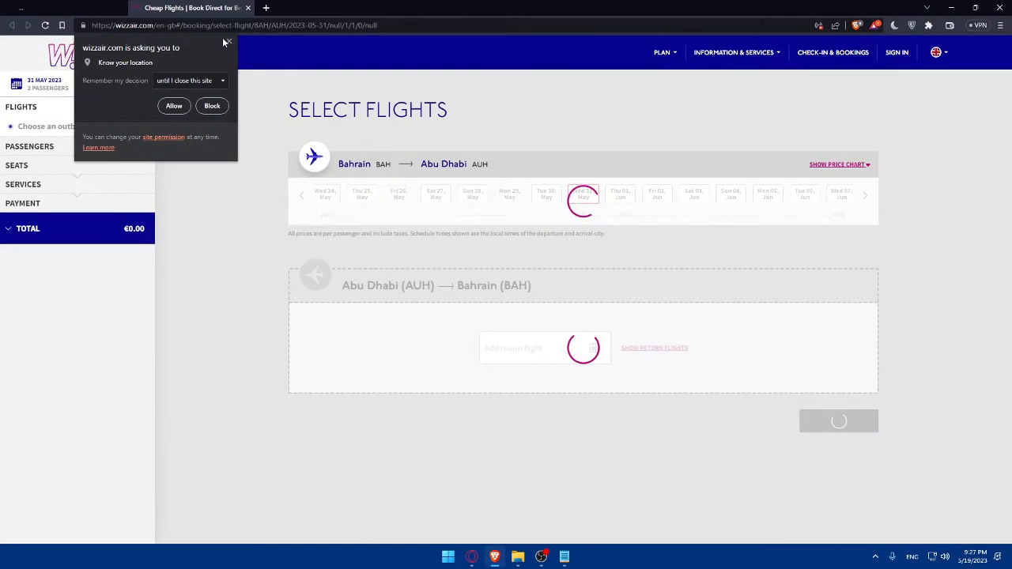
# Step: Block the location prompt and switch the outbound date to Wed 07 Jun for the 07:15 flight
pyautogui.click(212, 105)
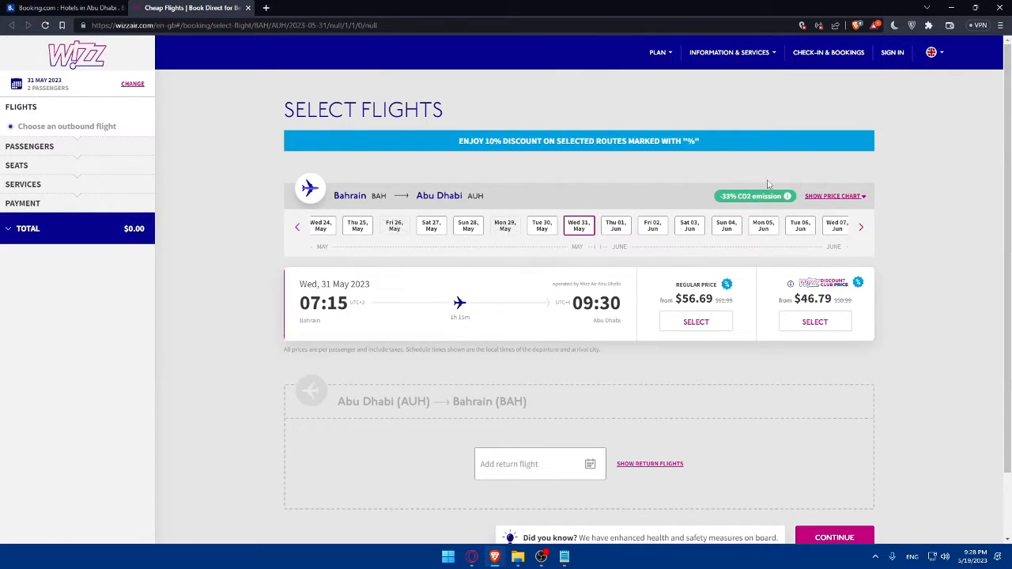
pyautogui.scroll(-3)
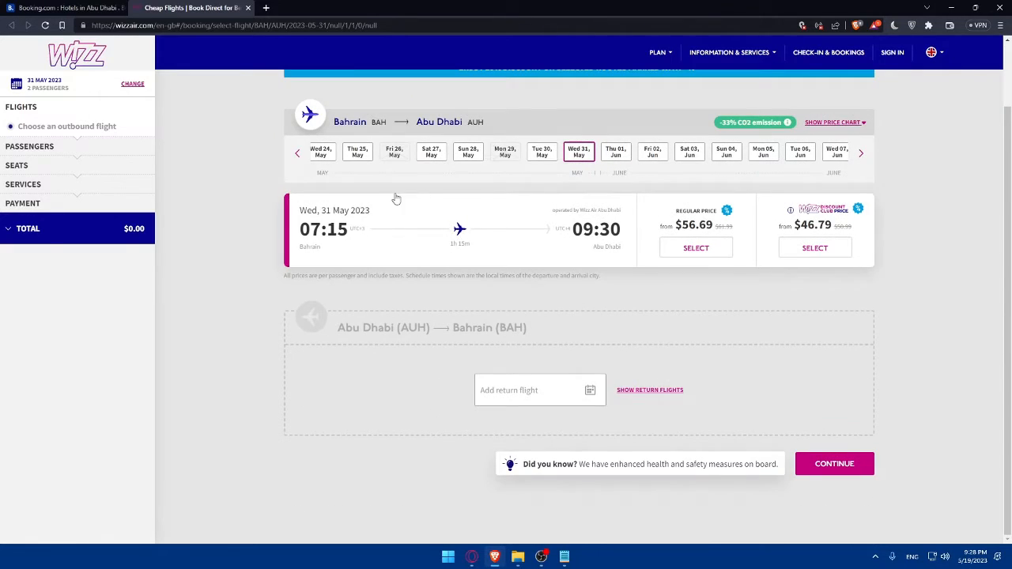
pyautogui.click(645, 151)
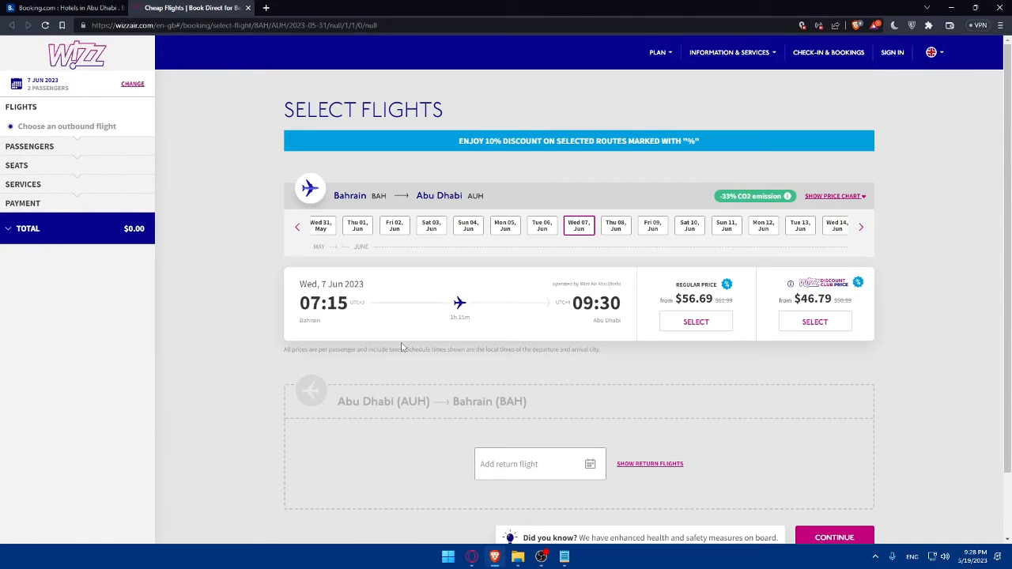
pyautogui.moveTo(308, 344)
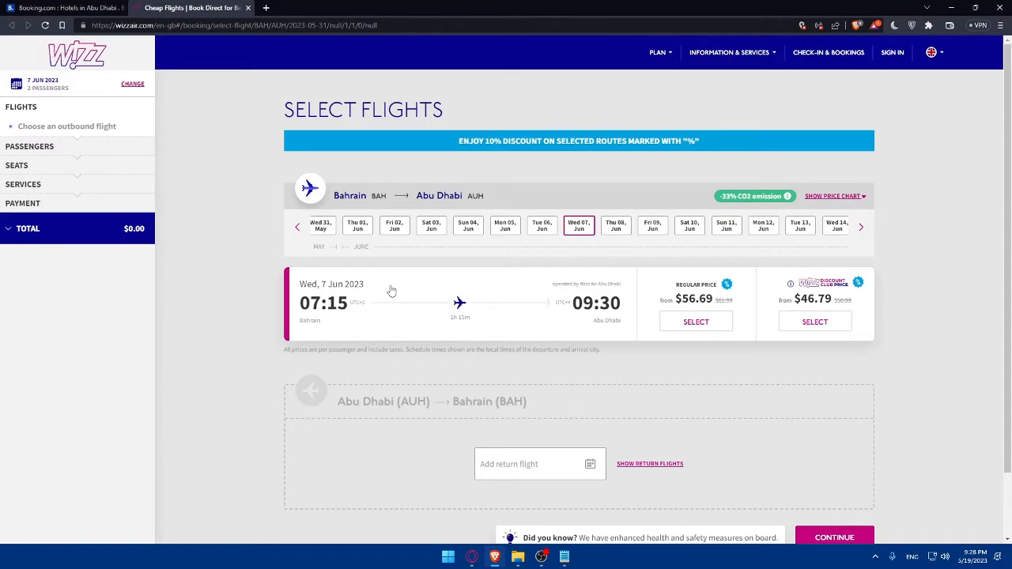
pyautogui.moveTo(640, 335)
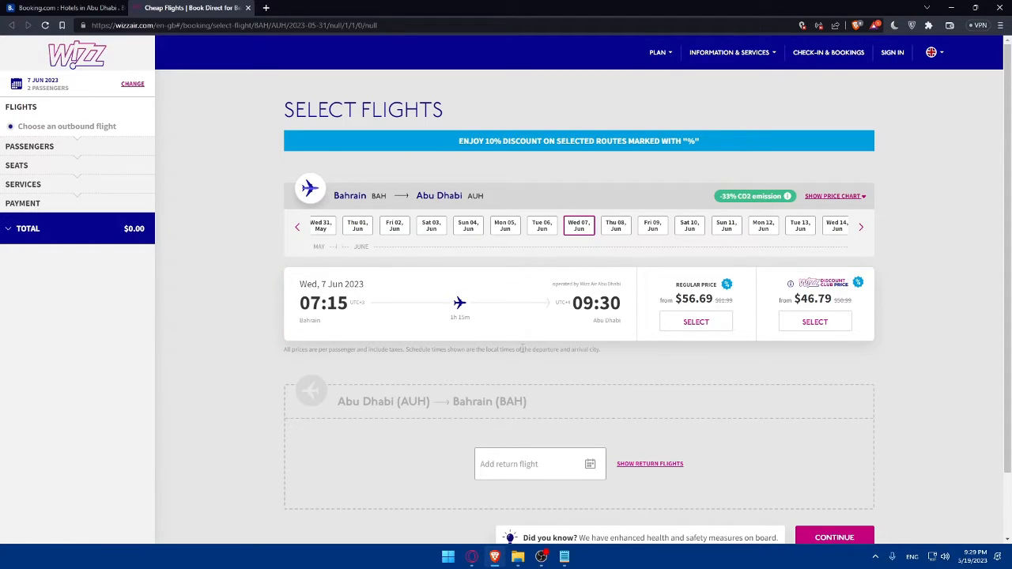
pyautogui.scroll(-3)
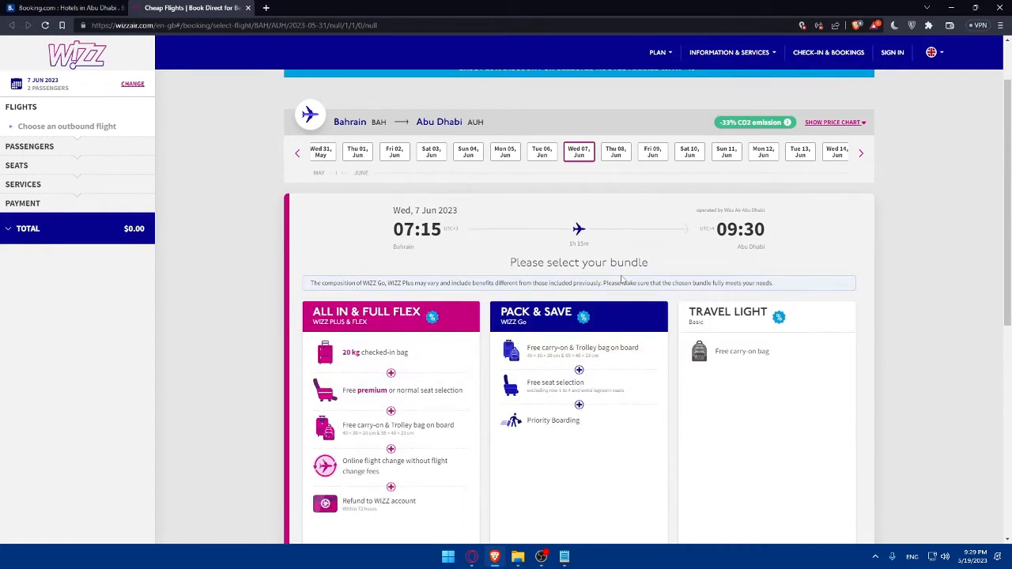
# Step: Select the $56.69 Travel Light basic fare, bringing the total to $113.38
pyautogui.scroll(-3)
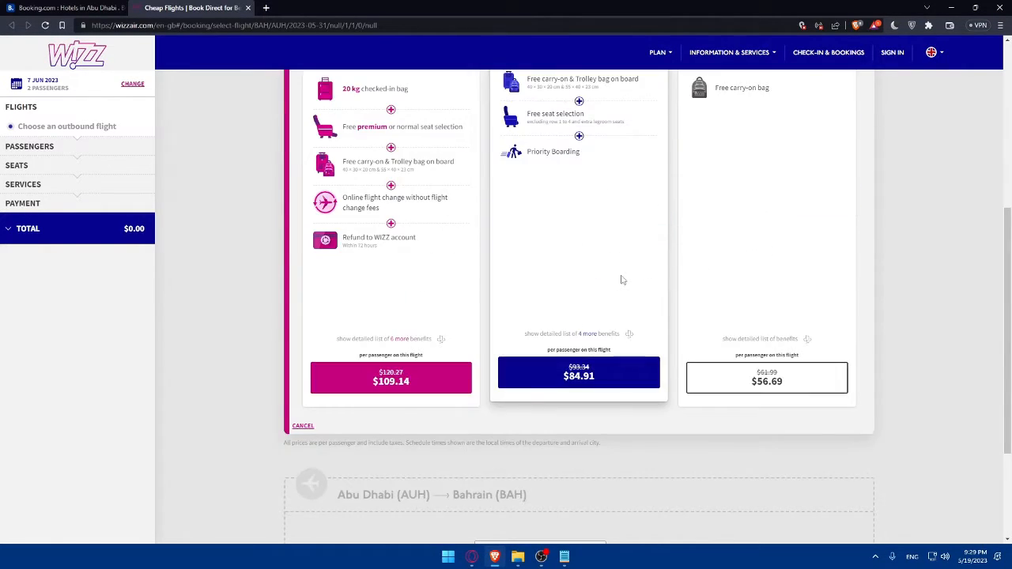
pyautogui.scroll(-3)
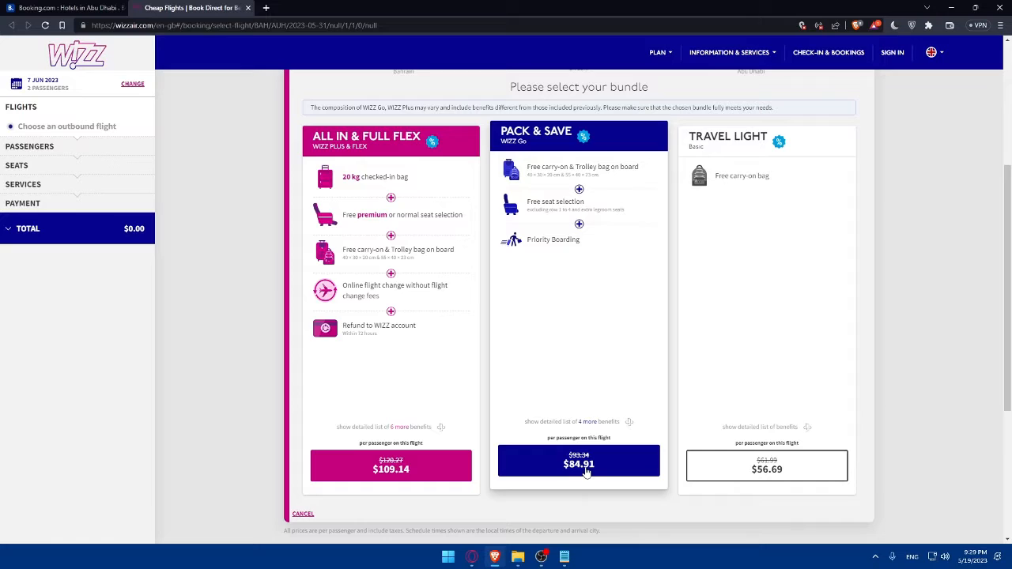
pyautogui.moveTo(715, 487)
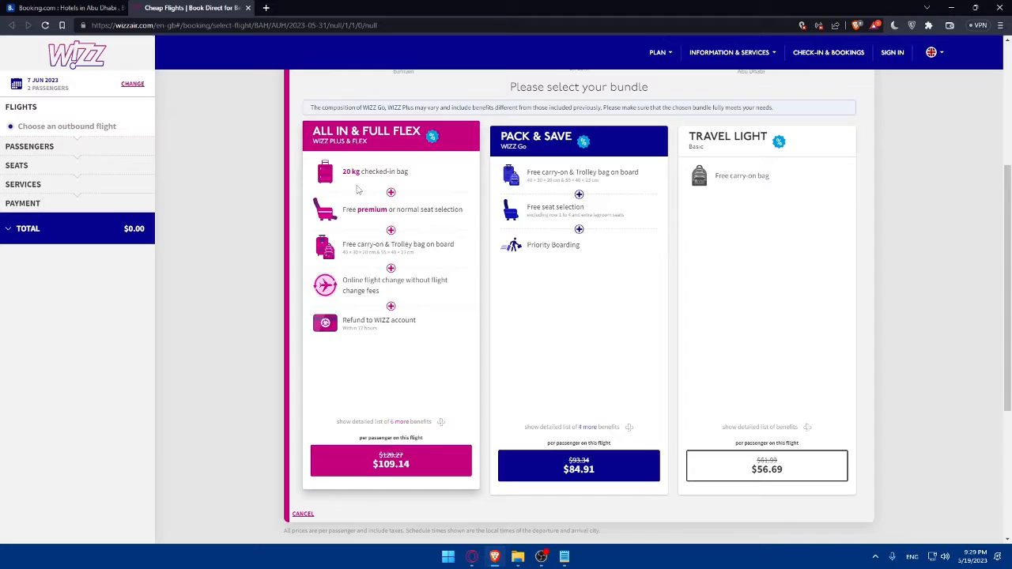
pyautogui.moveTo(362, 219)
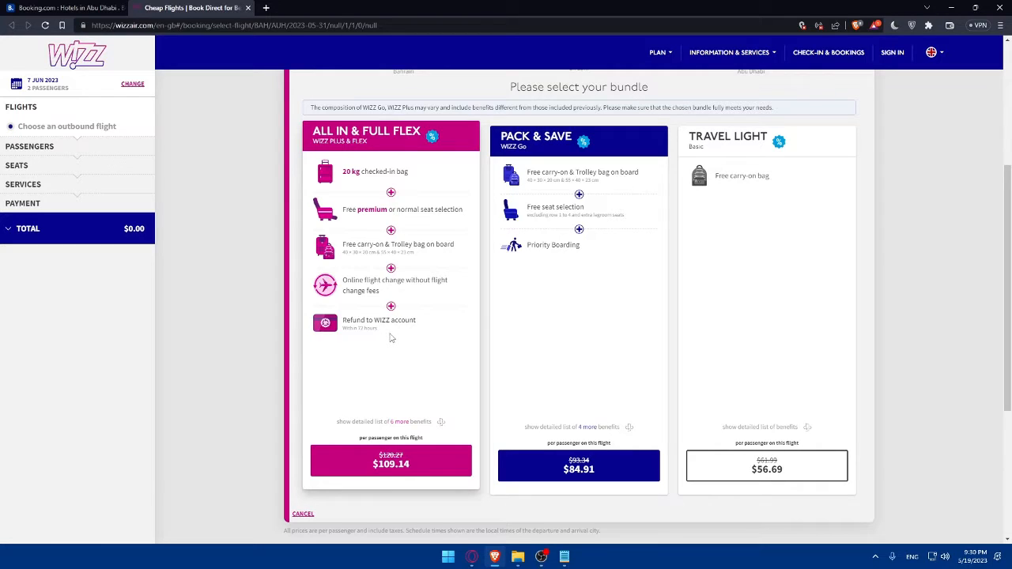
pyautogui.moveTo(362, 446)
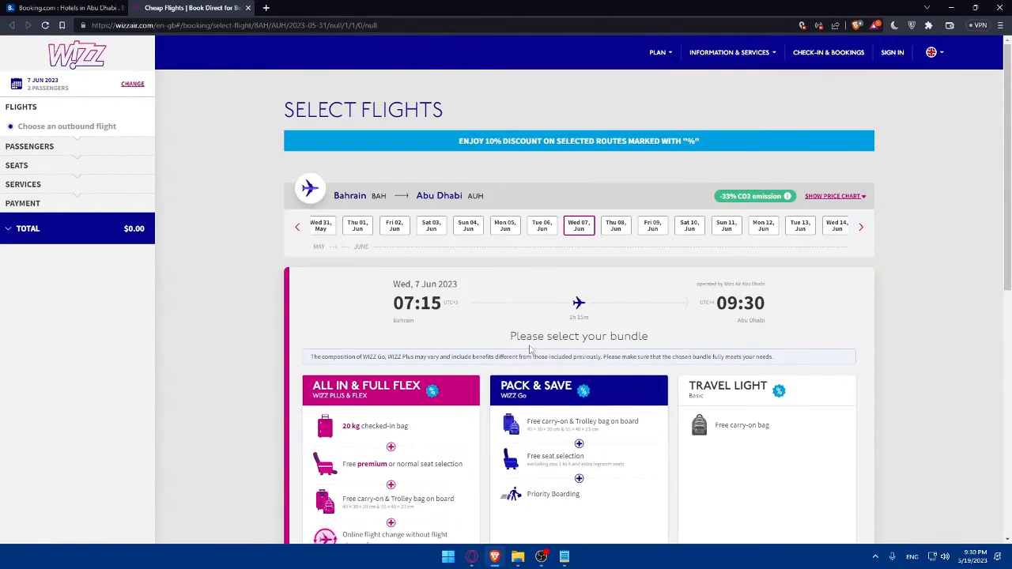
pyautogui.scroll(-3)
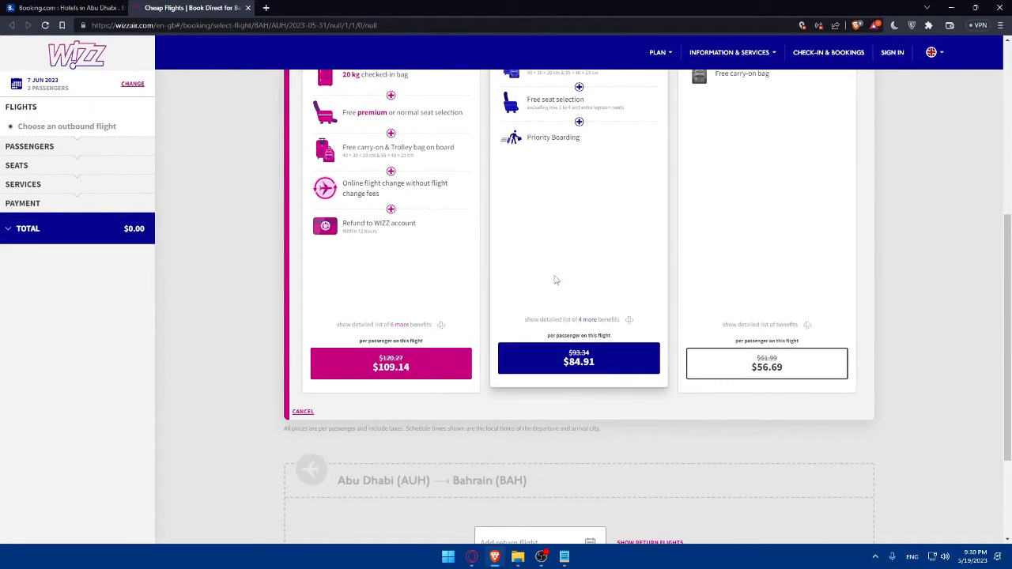
pyautogui.click(766, 362)
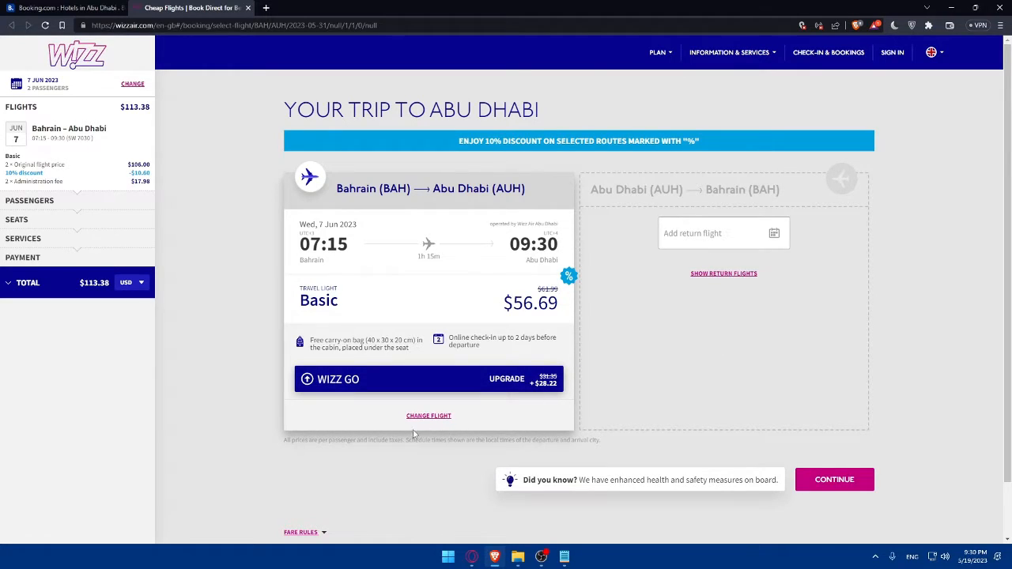
pyautogui.click(834, 479)
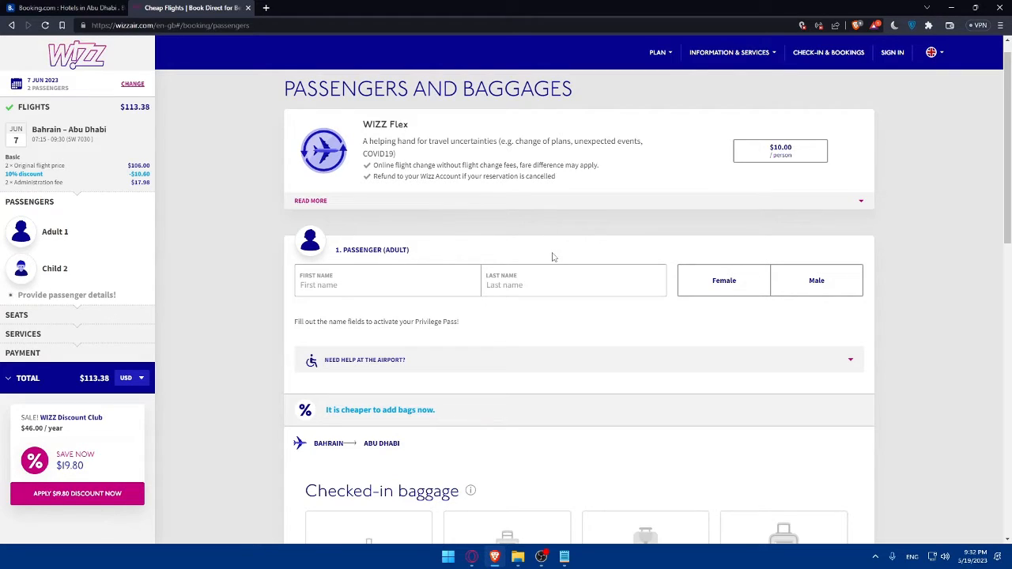
pyautogui.moveTo(402, 308)
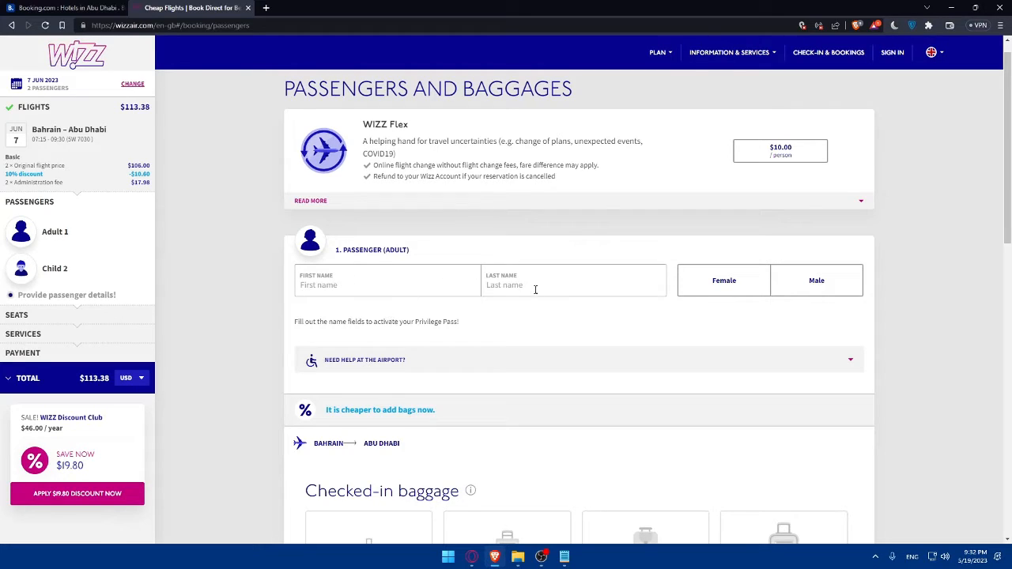
pyautogui.moveTo(588, 360)
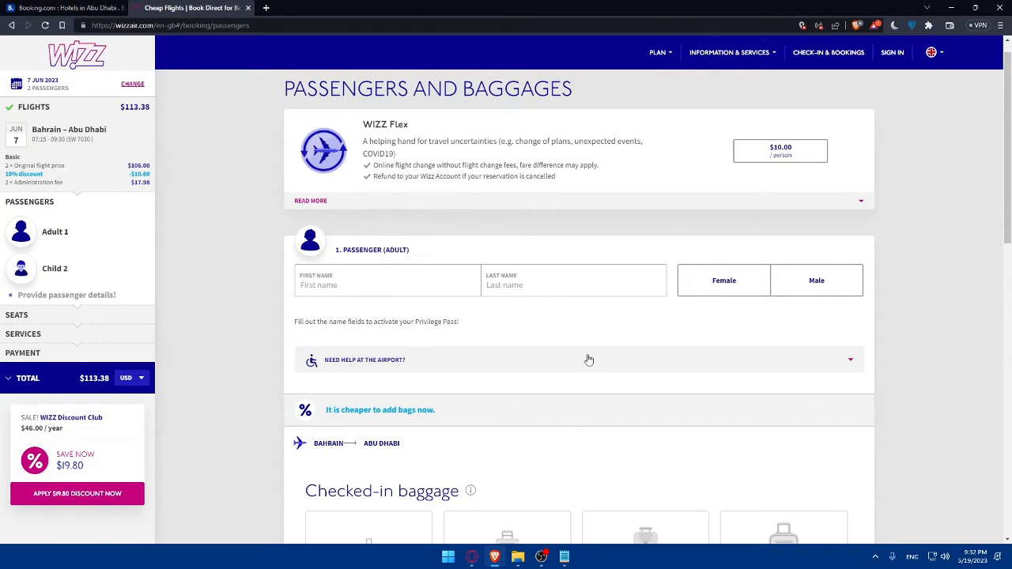
# Step: Expand the 'Need help at the airport?' special assistance section for the adult
pyautogui.click(363, 360)
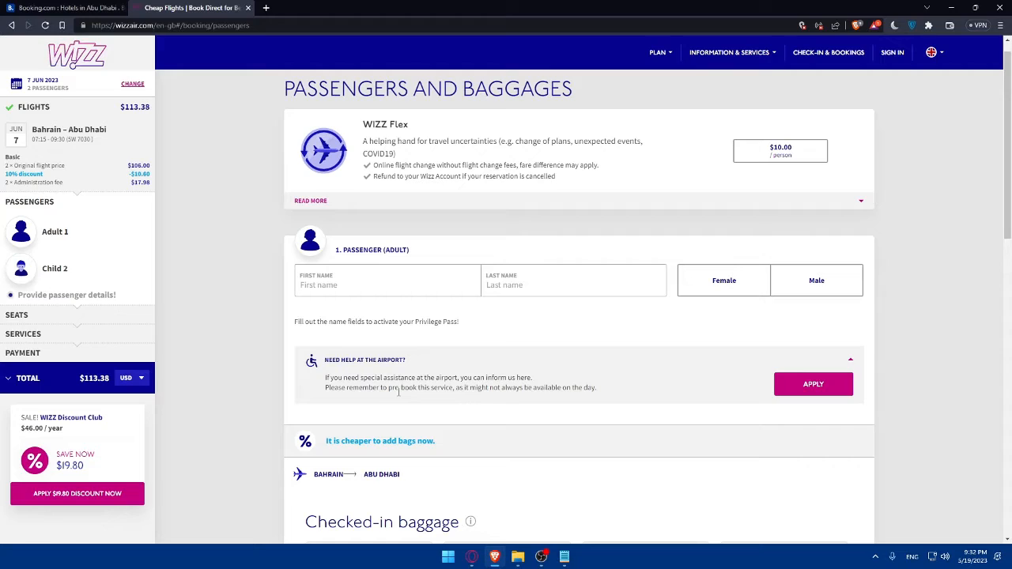
# Step: Tick 'I don't want a checked-in bag' for the adult passenger
pyautogui.scroll(-3)
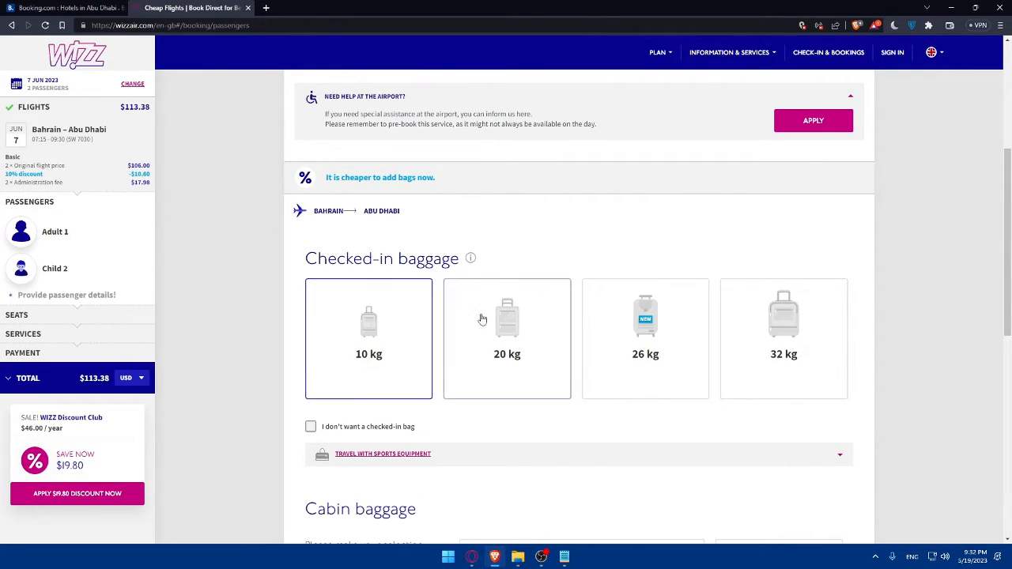
pyautogui.click(784, 338)
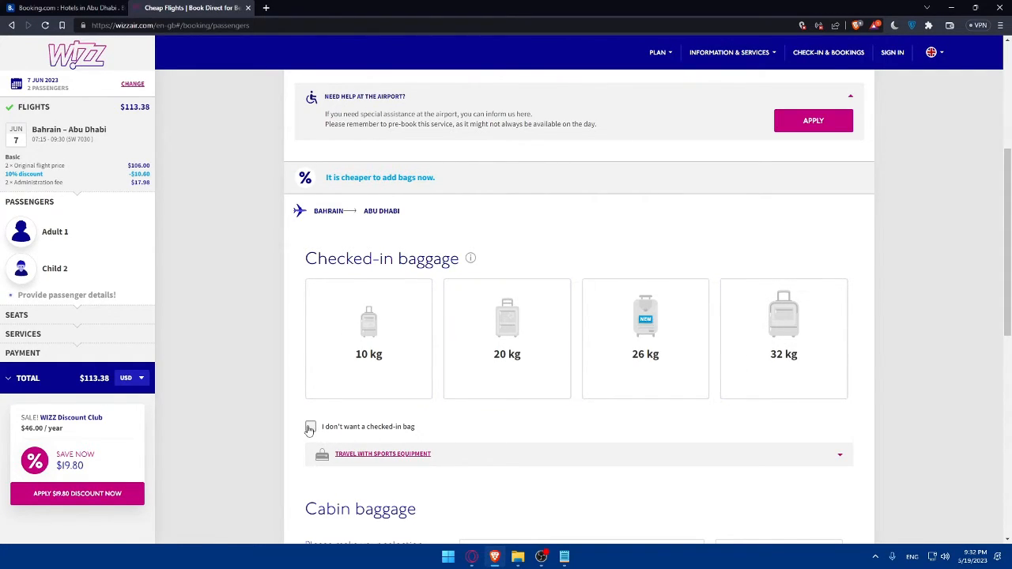
pyautogui.click(310, 427)
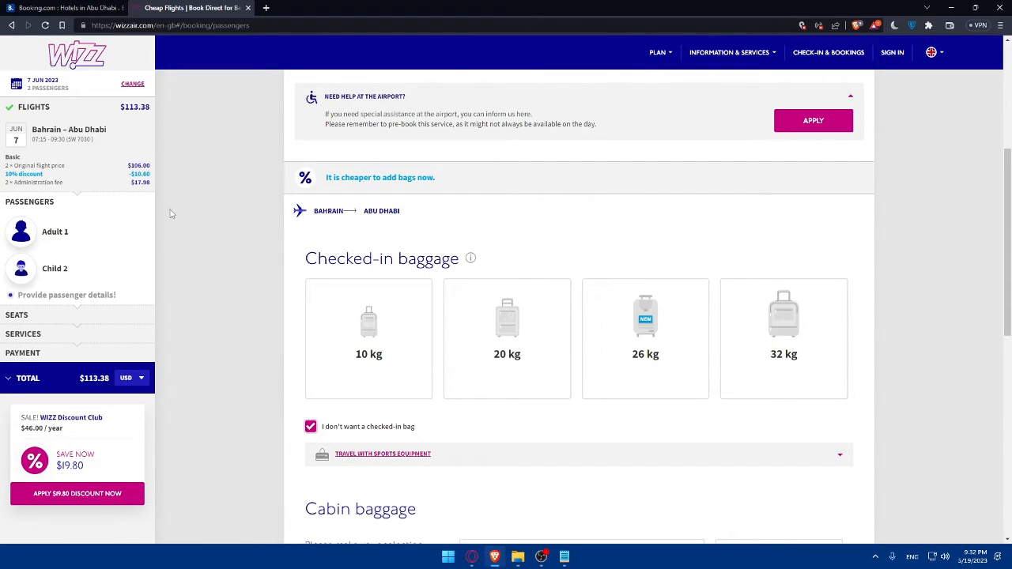
pyautogui.moveTo(119, 127)
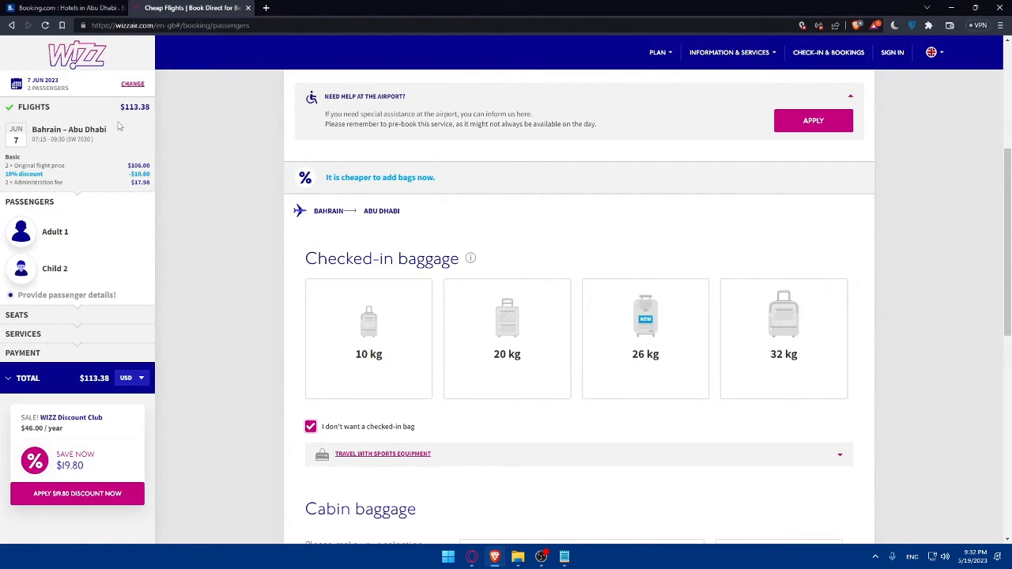
pyautogui.scroll(-3)
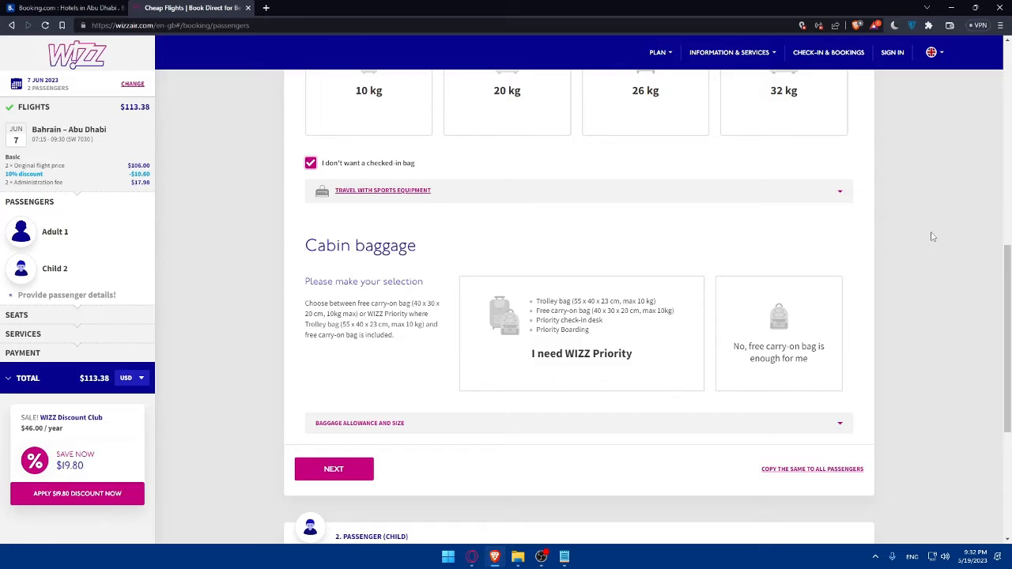
pyautogui.scroll(3)
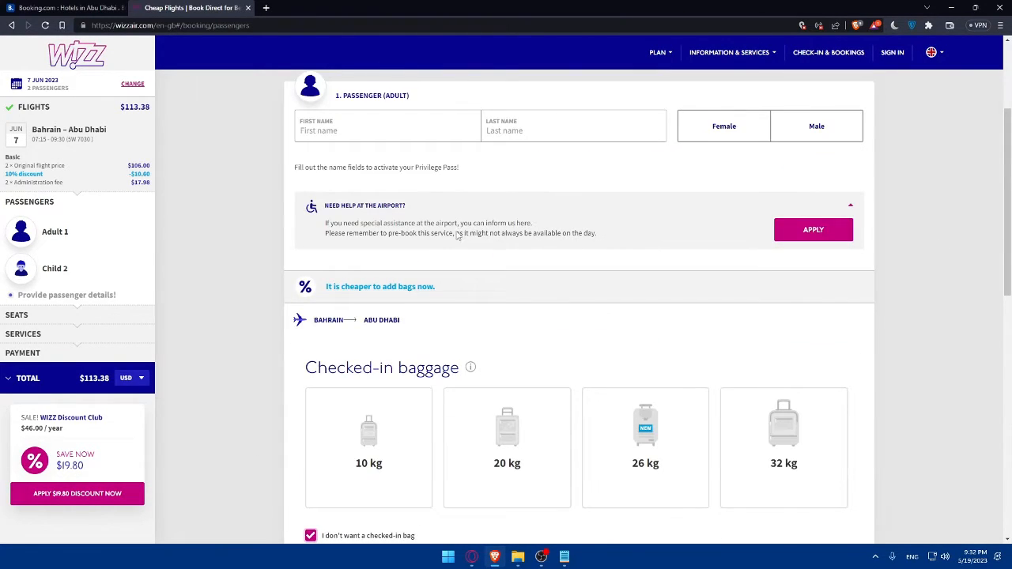
# Step: Enter the adult as test hello, male, free carry-on only, and continue to seats
pyautogui.write('test')
pyautogui.write('h')
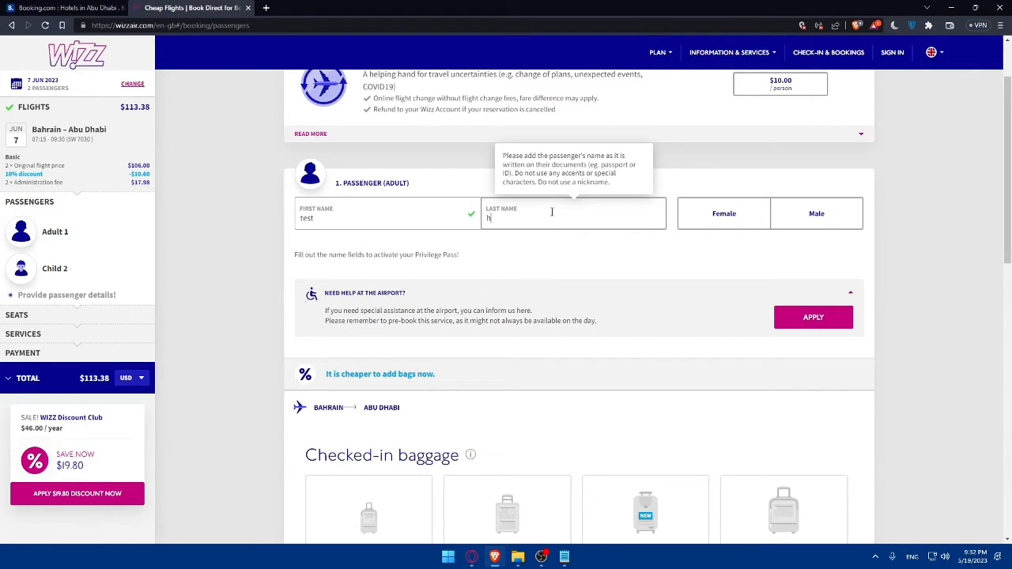
pyautogui.write('ell')
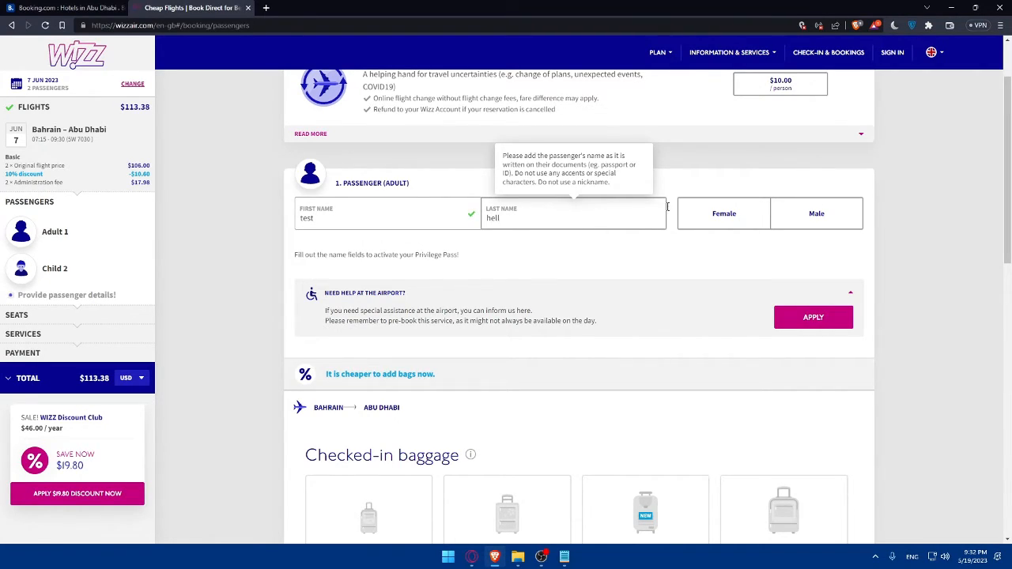
pyautogui.click(816, 214)
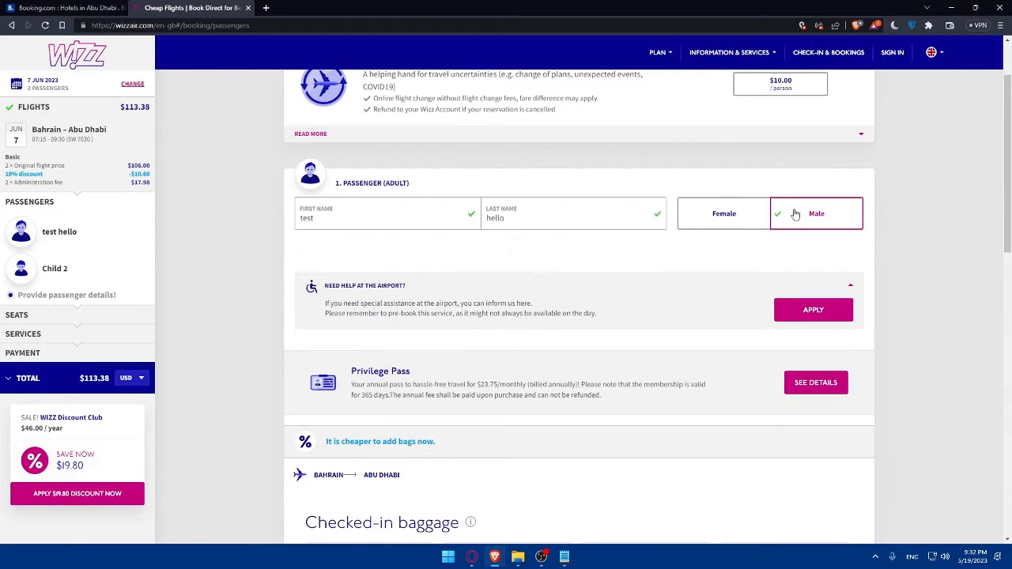
pyautogui.scroll(-3)
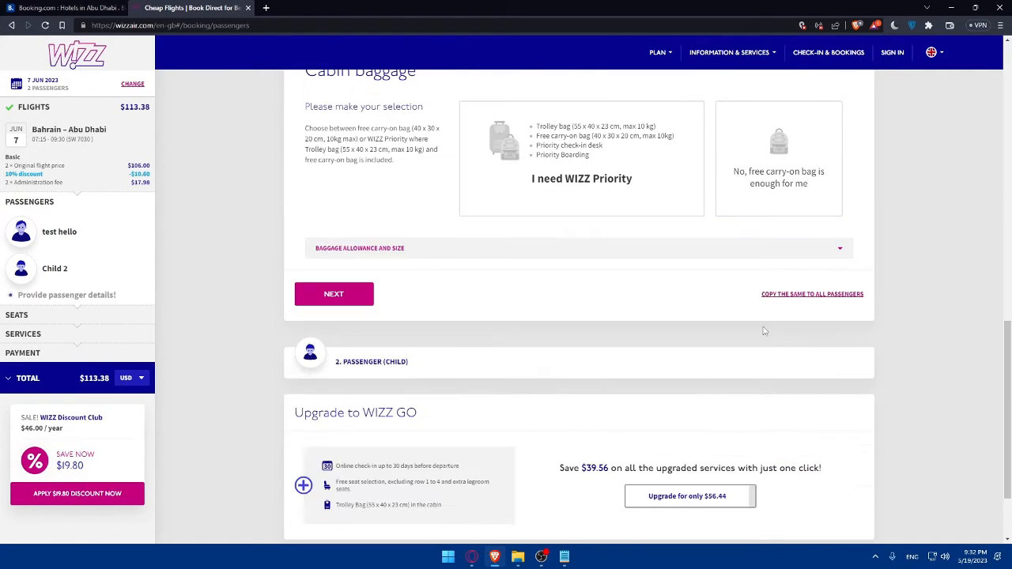
pyautogui.click(334, 292)
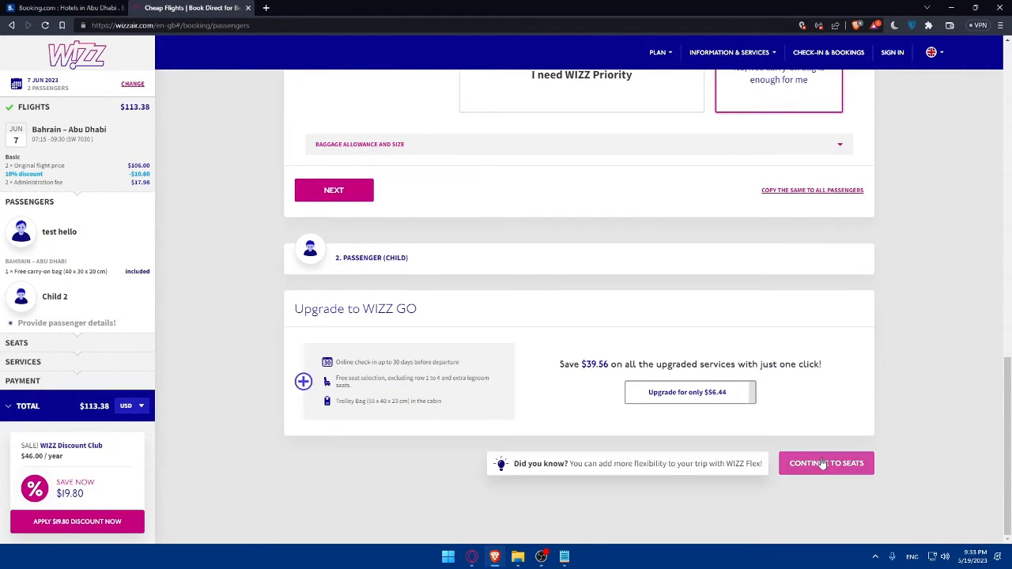
pyautogui.click(825, 462)
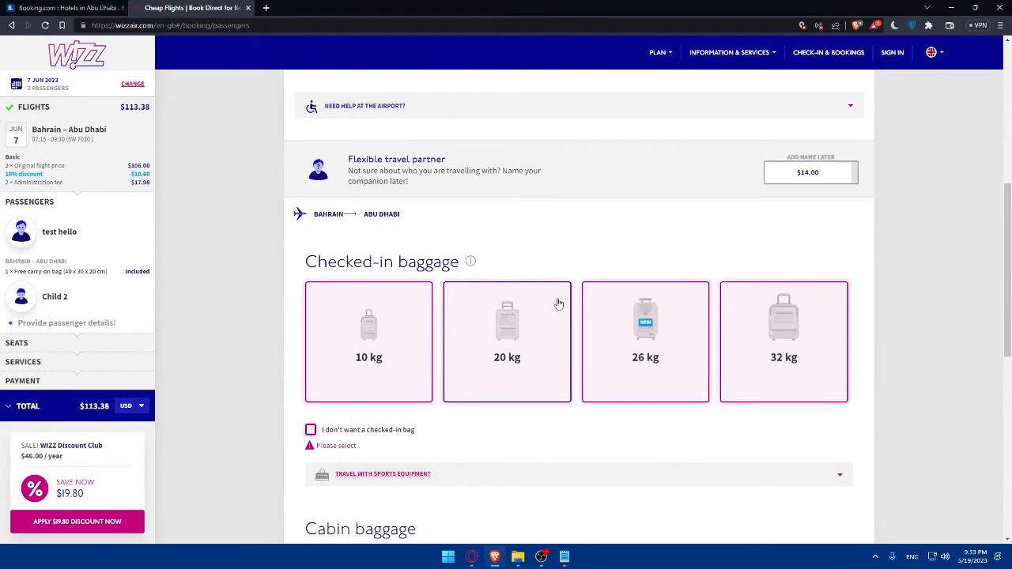
# Step: Enter the child as test test, male, with a date of birth and free carry-on only
pyautogui.click(310, 430)
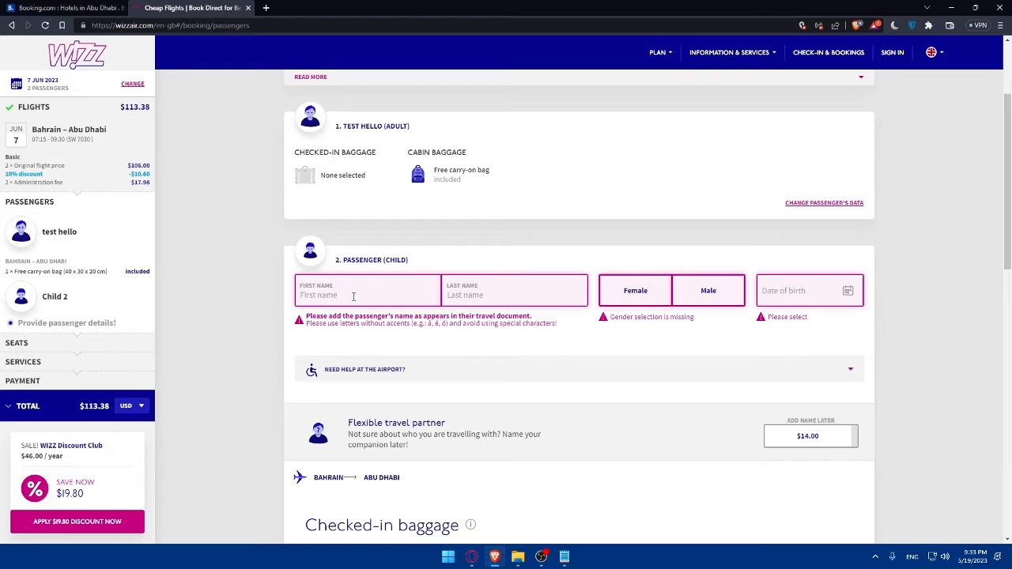
pyautogui.write('test')
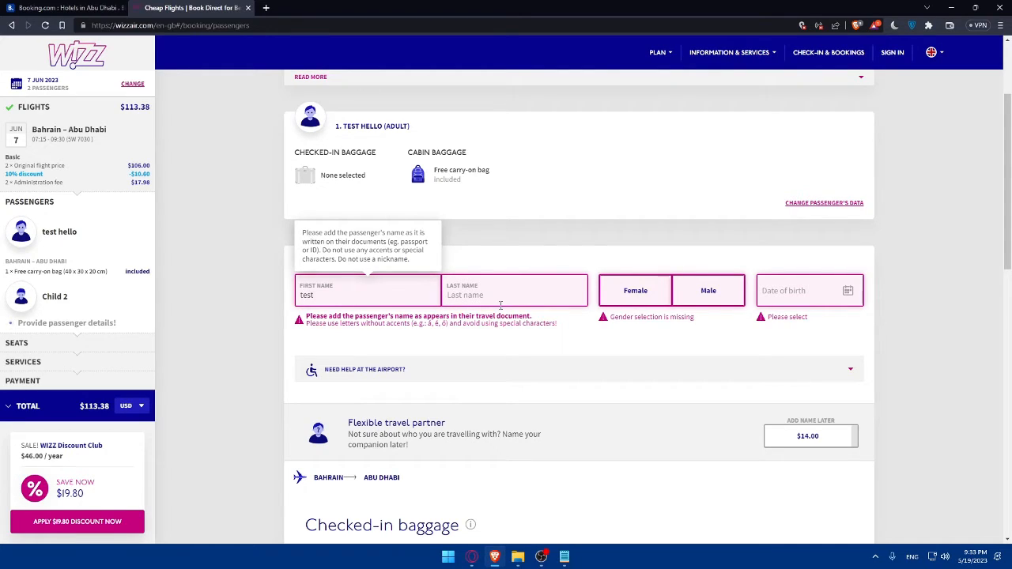
pyautogui.write('test')
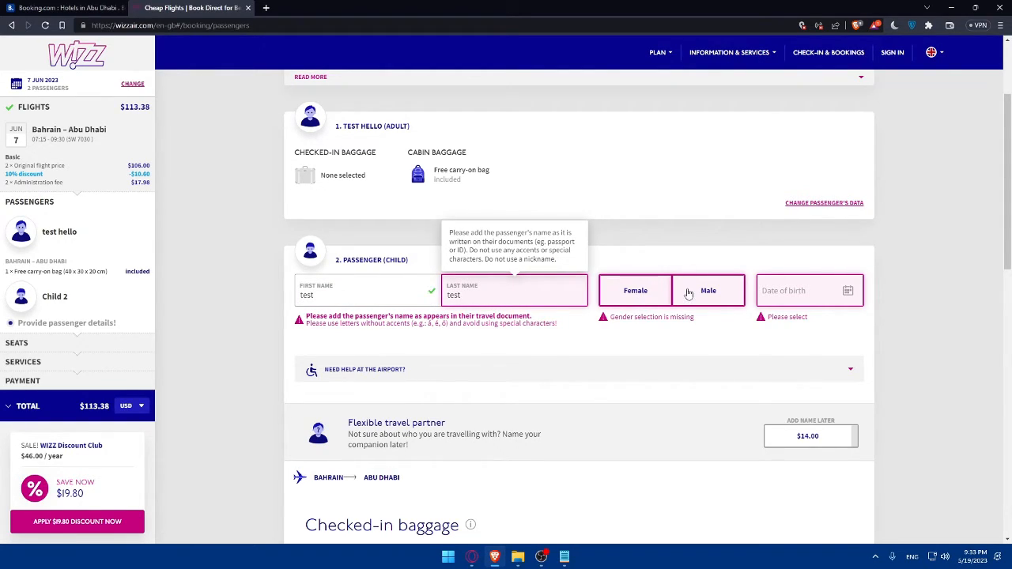
pyautogui.click(806, 291)
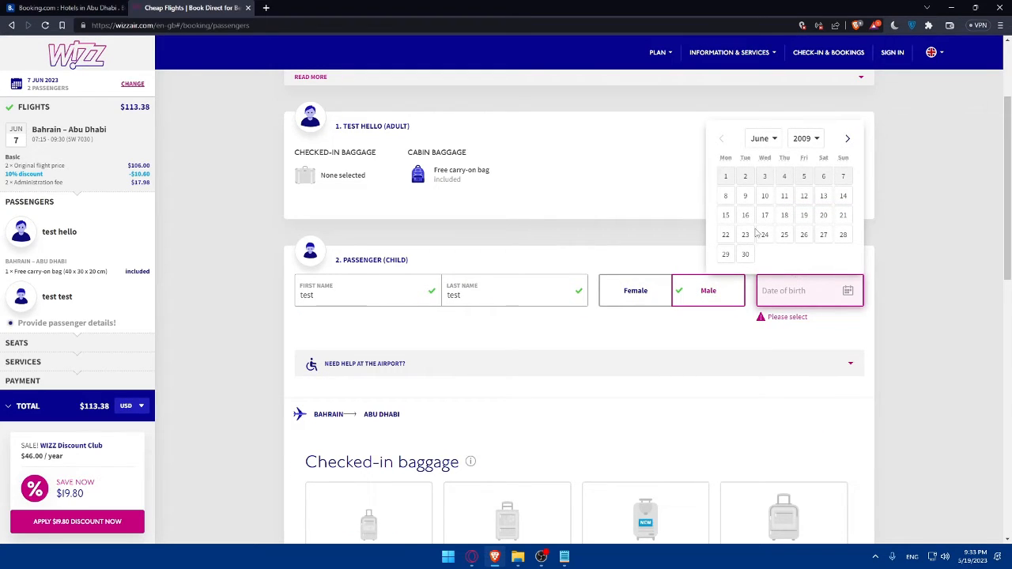
pyautogui.click(802, 139)
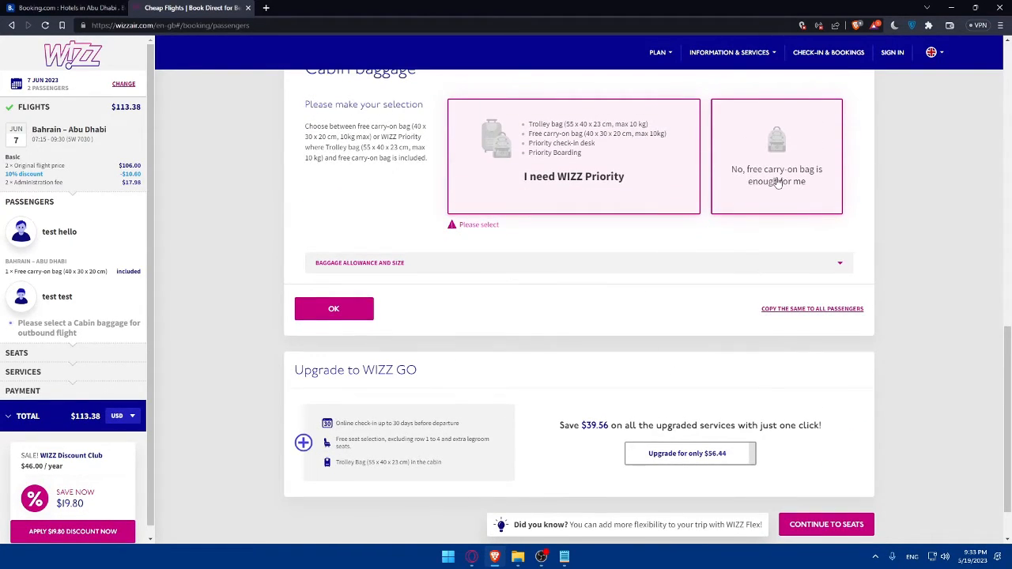
pyautogui.click(333, 308)
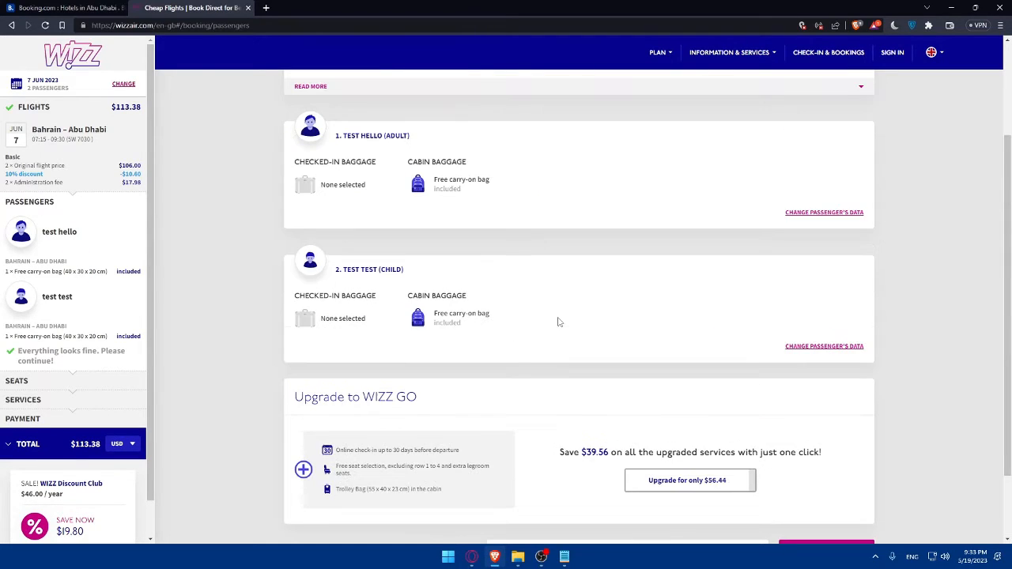
# Step: Continue to Seats, dismiss the sign-in prompt, and continue again to bring it back
pyautogui.click(891, 52)
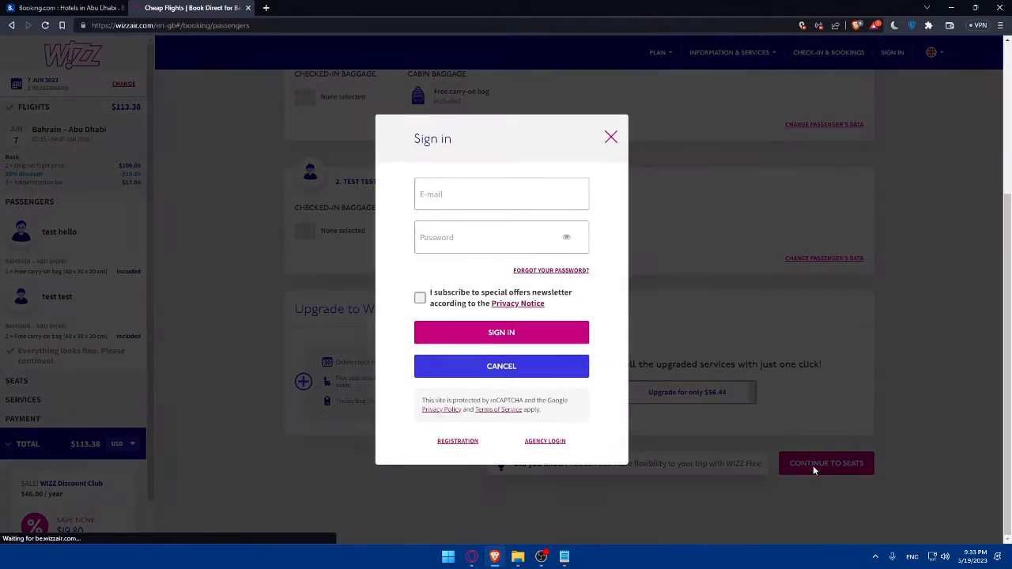
pyautogui.moveTo(592, 319)
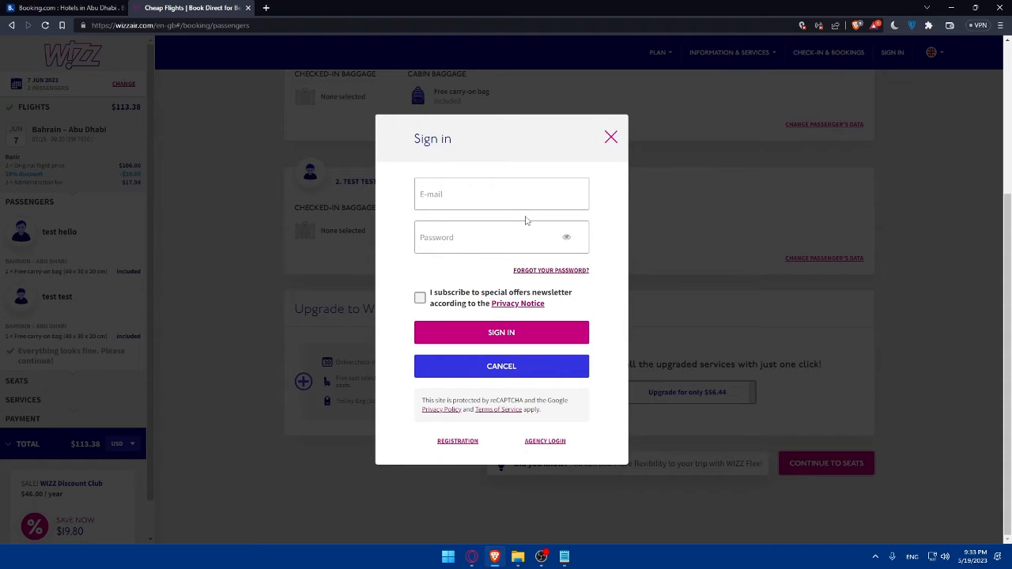
pyautogui.moveTo(477, 445)
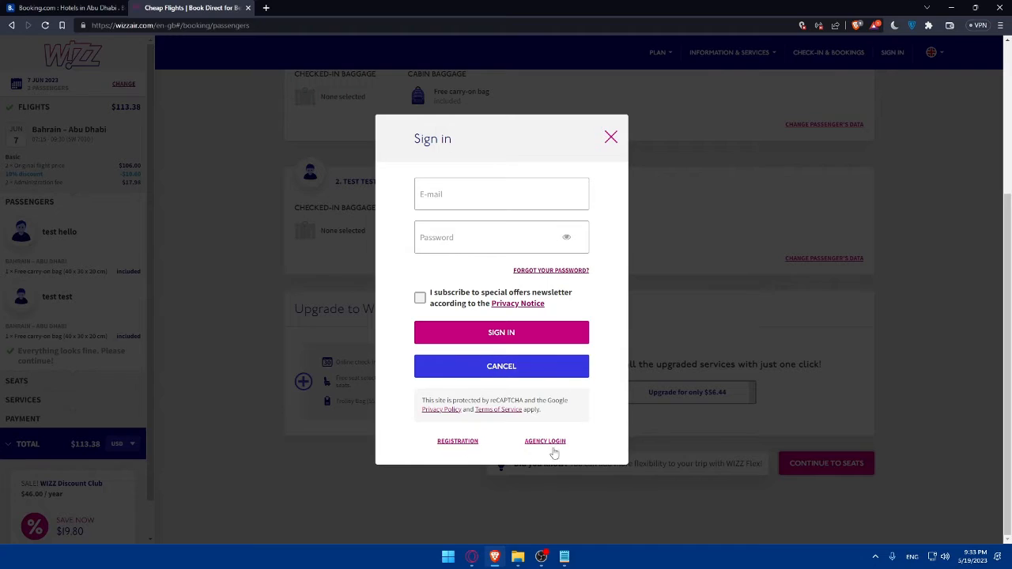
pyautogui.click(610, 136)
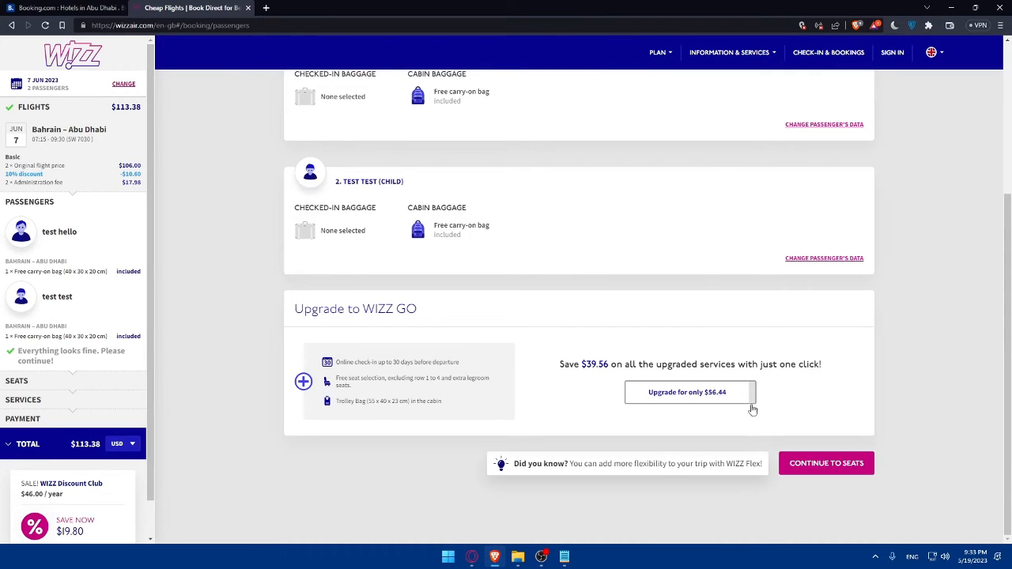
pyautogui.click(891, 52)
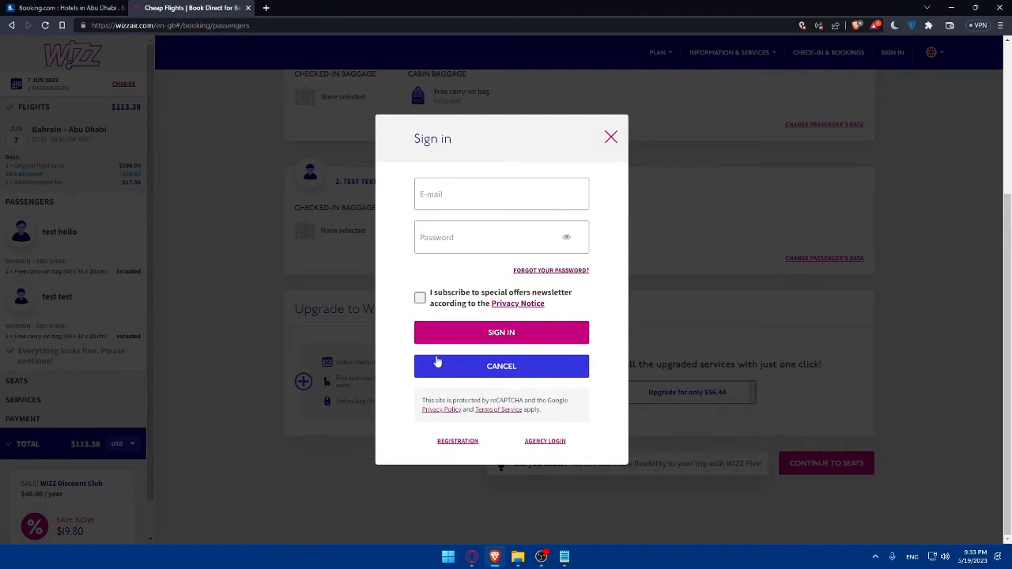
# Step: Review the Registration form from the Sign in dialog, then cancel back to the passengers page
pyautogui.click(458, 441)
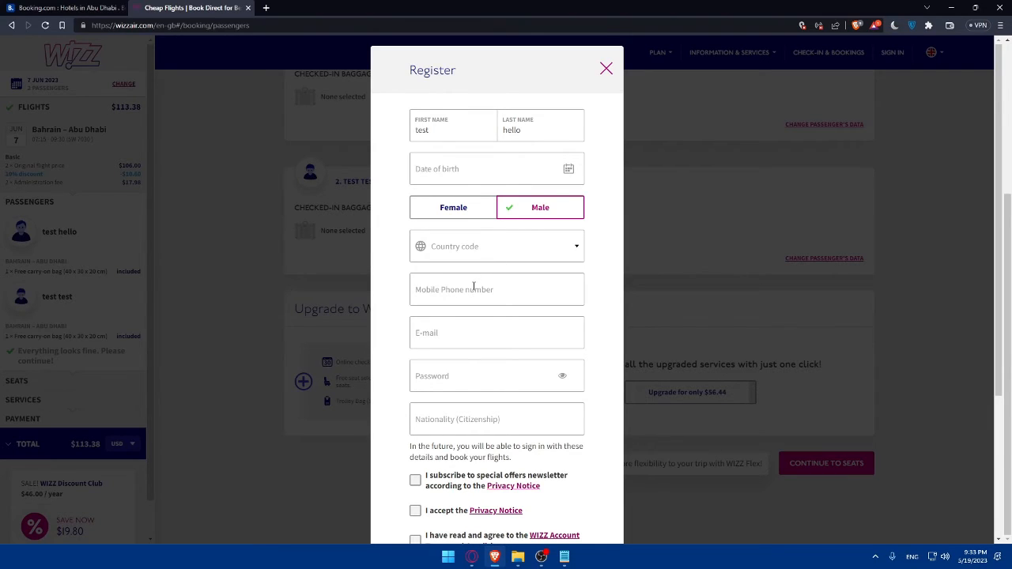
pyautogui.scroll(-3)
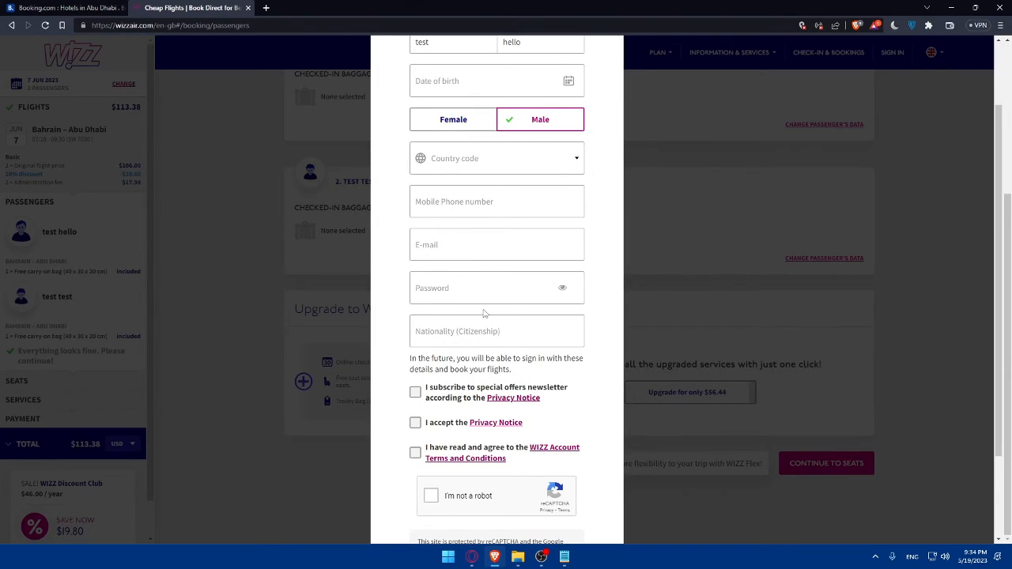
pyautogui.scroll(-3)
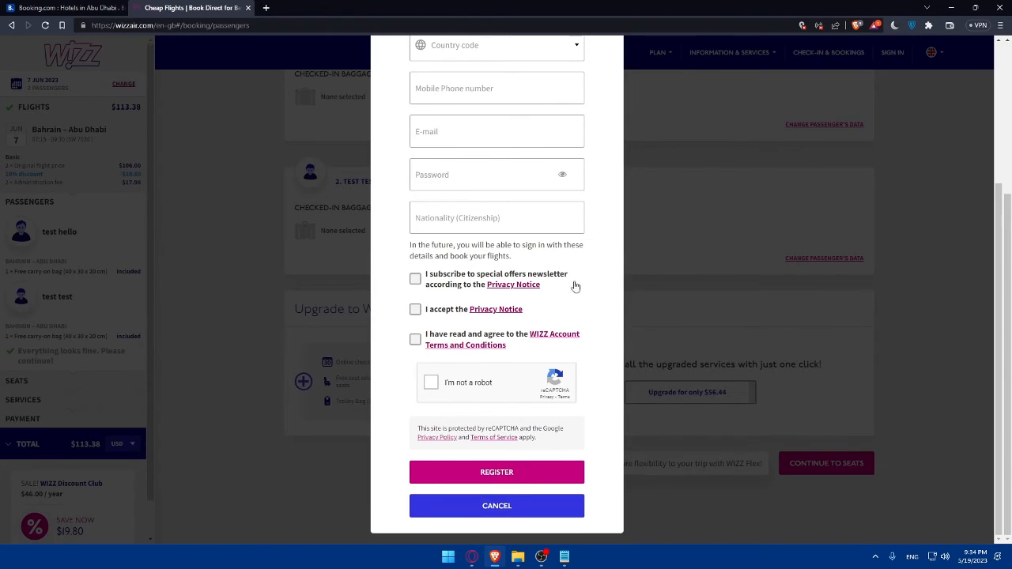
pyautogui.click(496, 506)
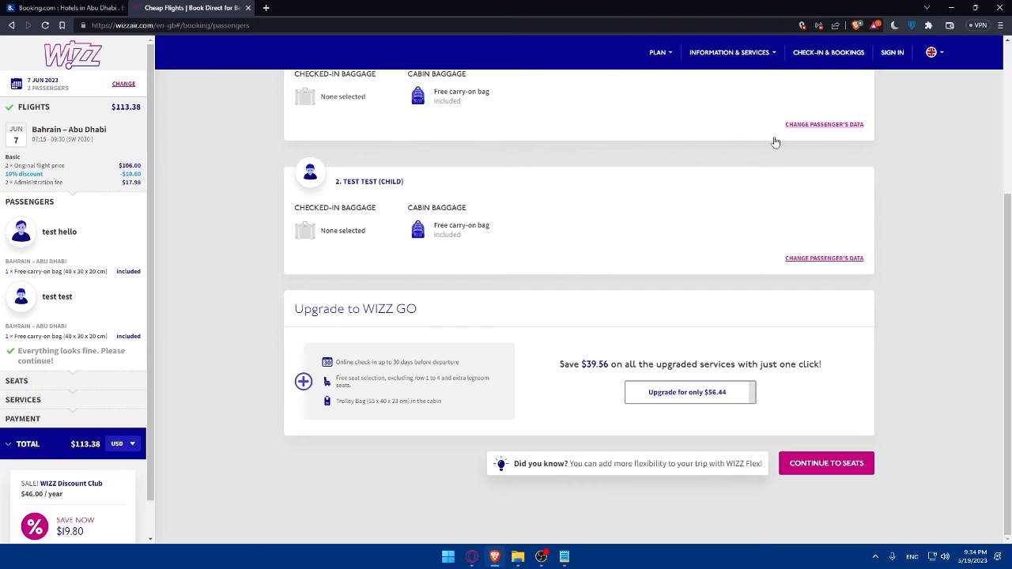